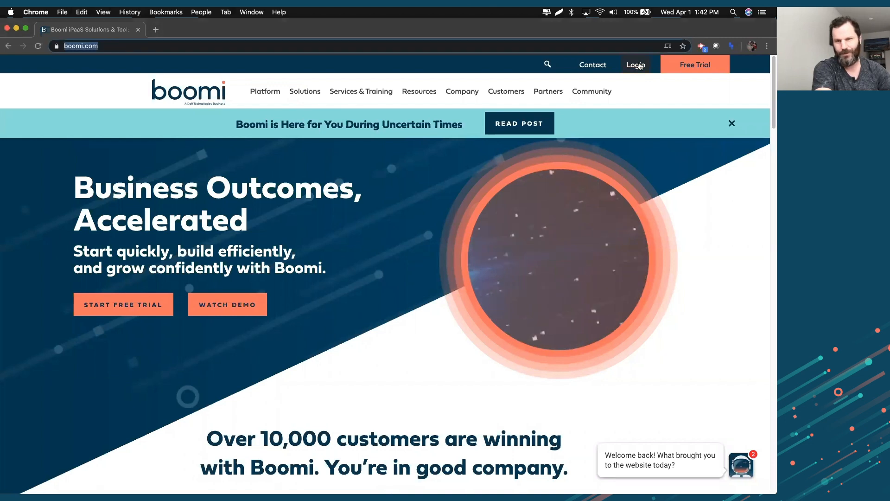
pyautogui.moveTo(634, 64)
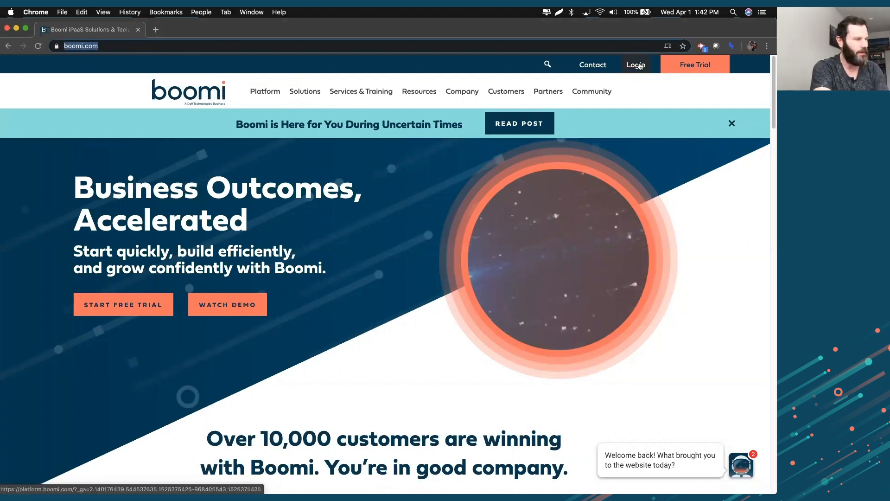
# Log in from boomi.com to reach the AtomSphere Build Welcome page.
pyautogui.click(634, 64)
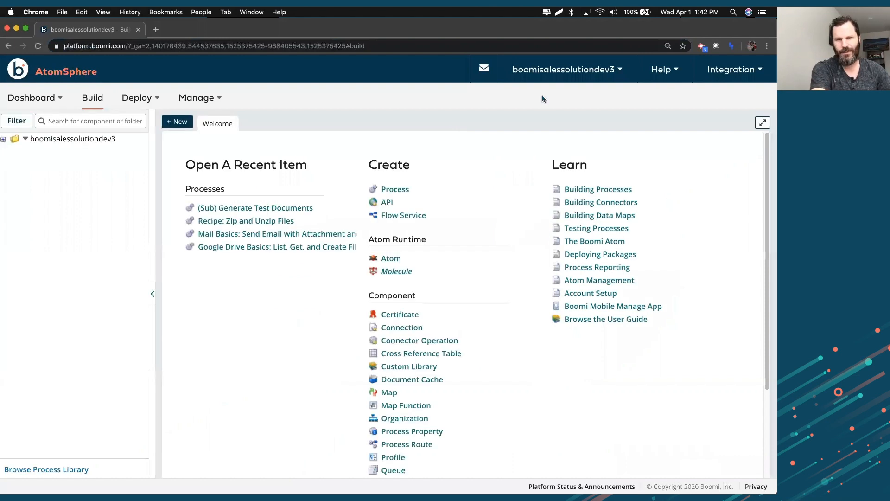
pyautogui.click(564, 69)
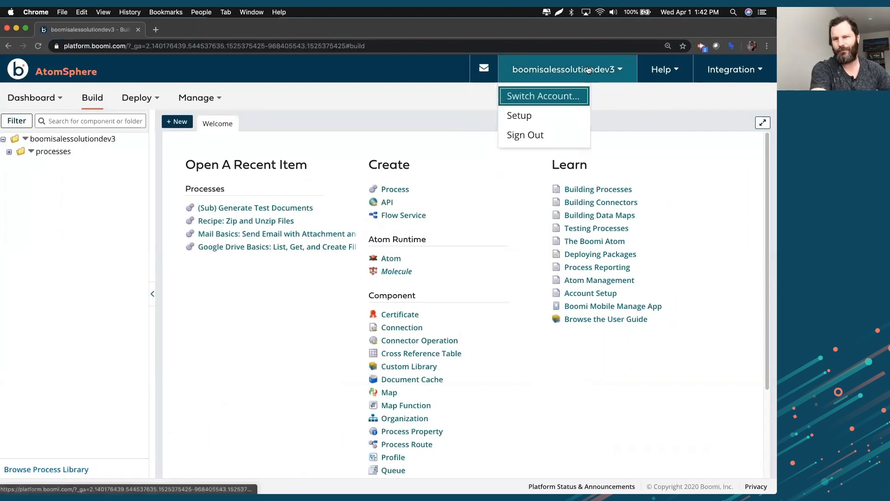
pyautogui.click(665, 70)
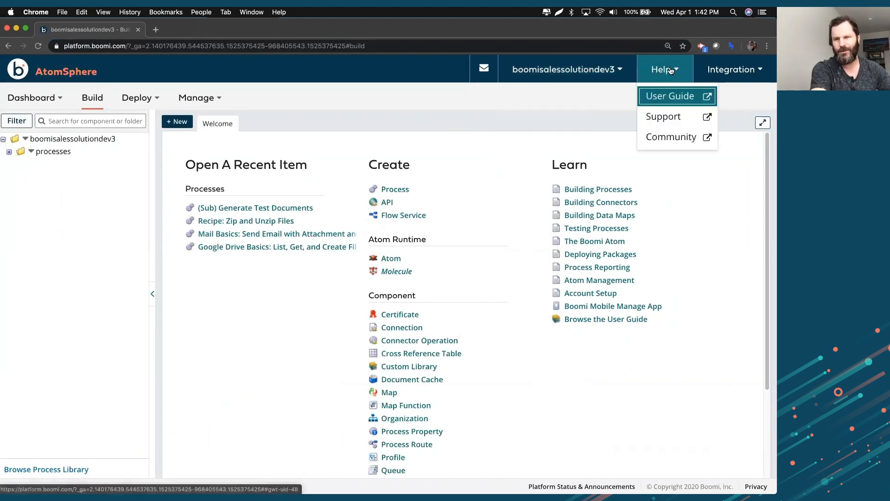
pyautogui.moveTo(671, 129)
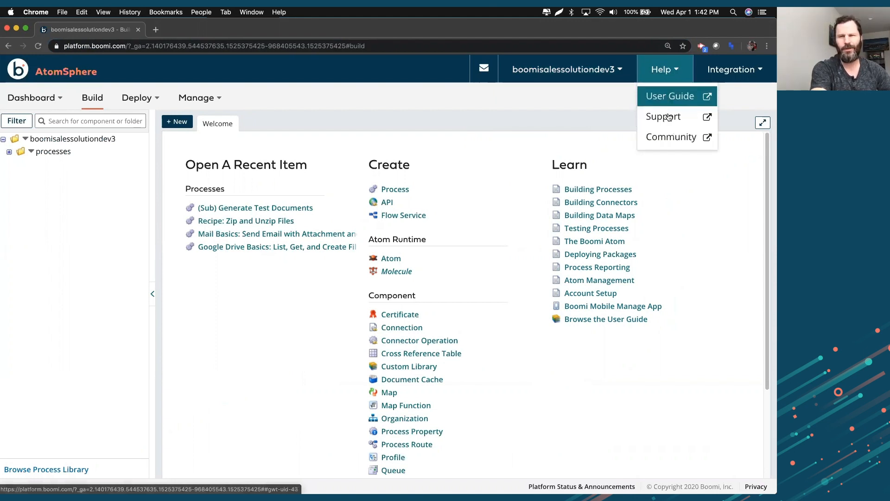
pyautogui.click(732, 69)
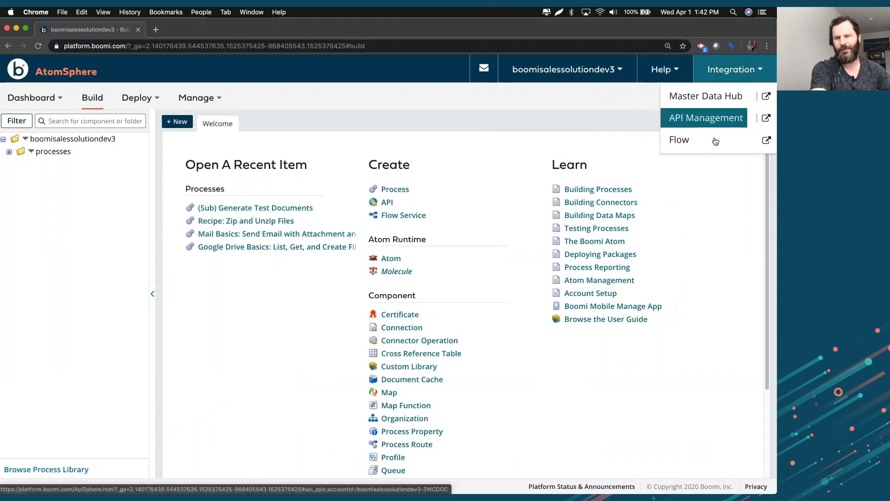
pyautogui.moveTo(679, 140)
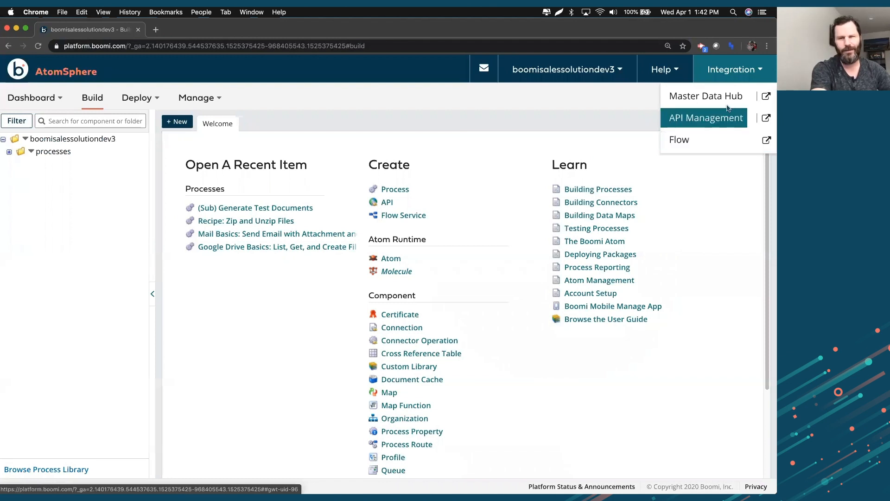
pyautogui.moveTo(704, 96)
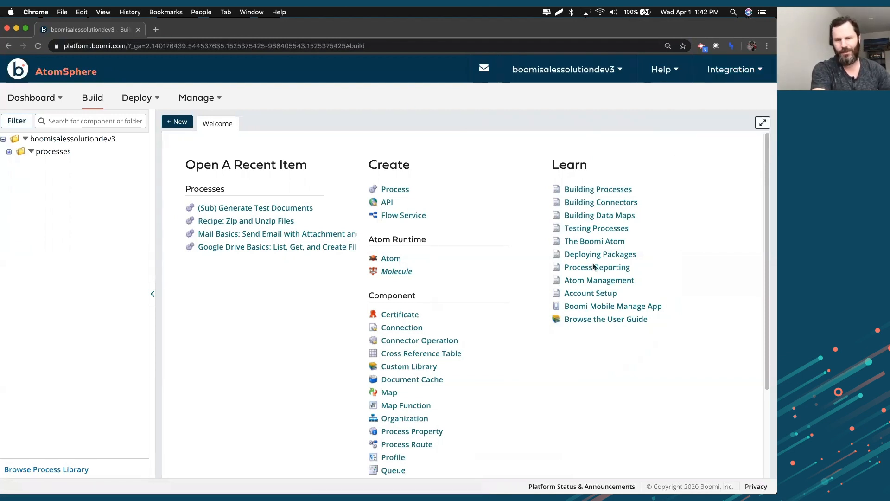
pyautogui.moveTo(371, 98)
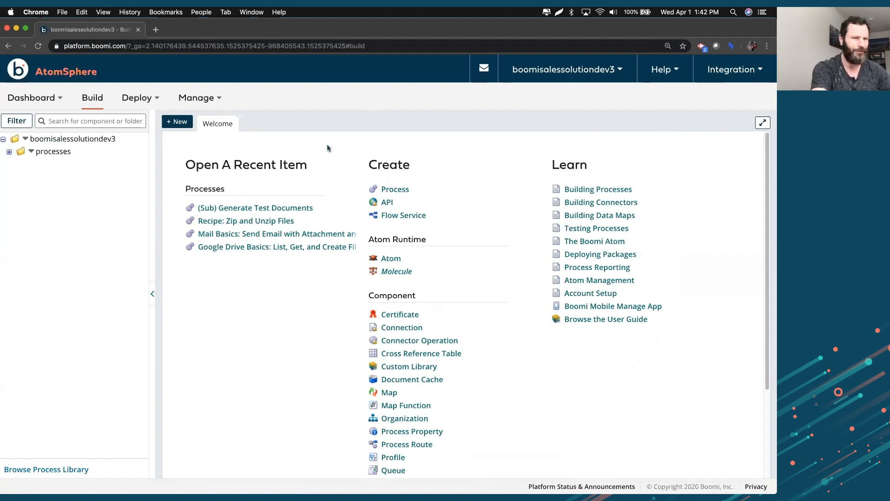
pyautogui.moveTo(535, 156)
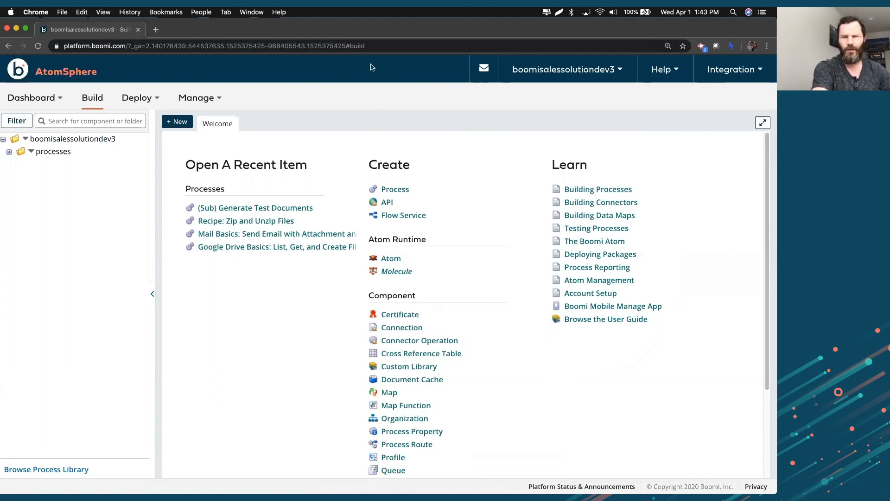
pyautogui.moveTo(113, 411)
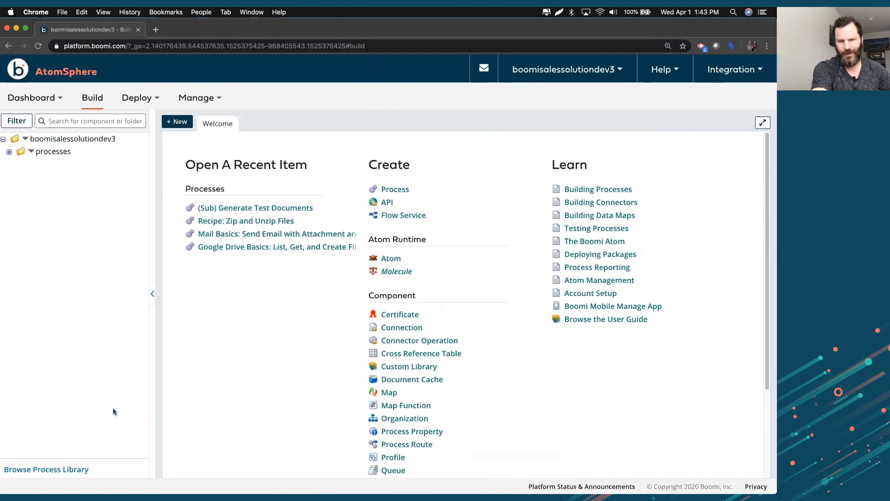
pyautogui.moveTo(39, 473)
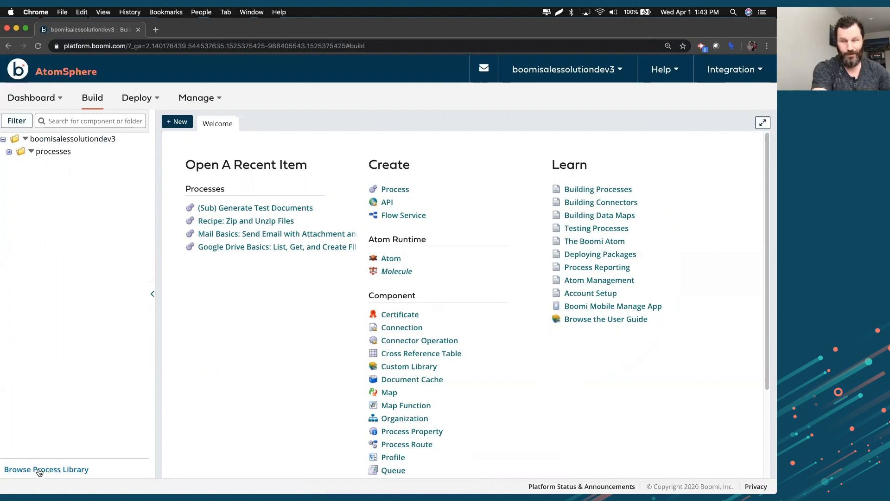
# Sort the process library by Most Popular and begin installing the Zip and Unzip Files recipe.
pyautogui.click(46, 469)
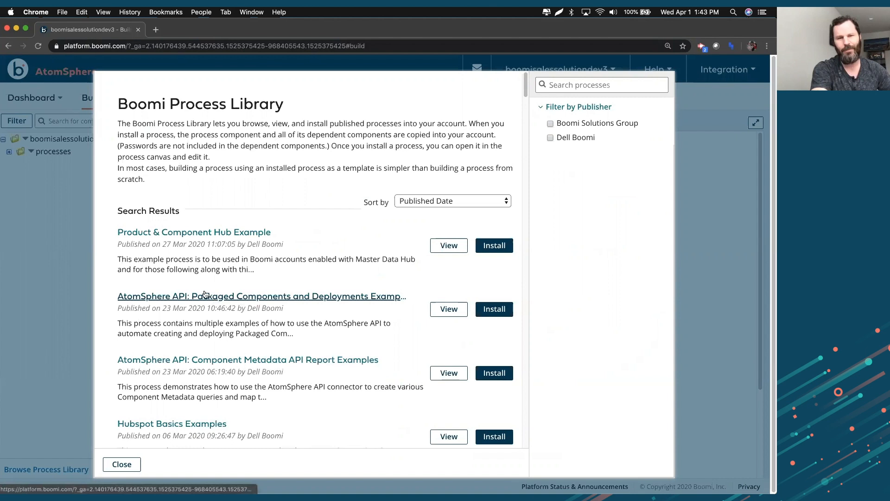
pyautogui.click(452, 201)
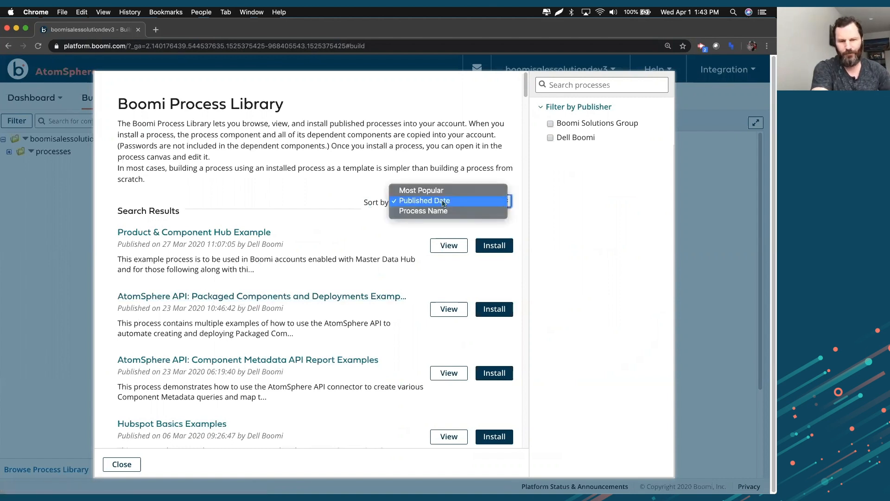
pyautogui.click(423, 200)
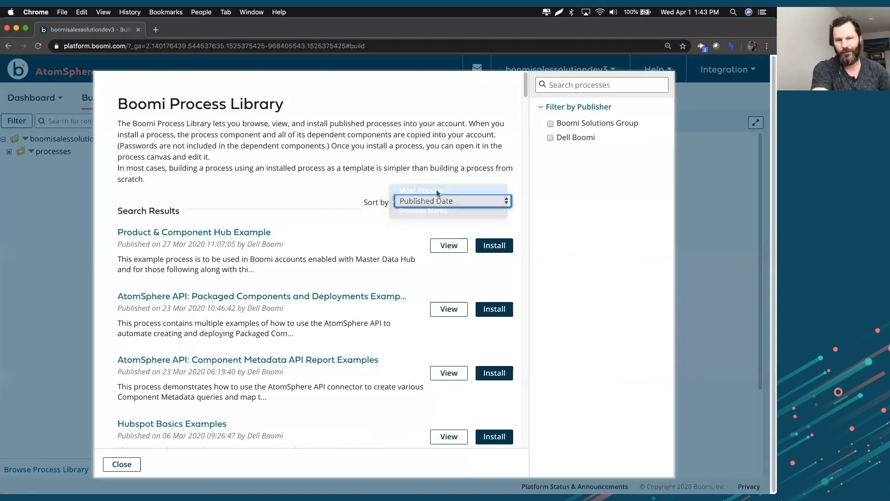
pyautogui.click(418, 190)
pyautogui.write('z')
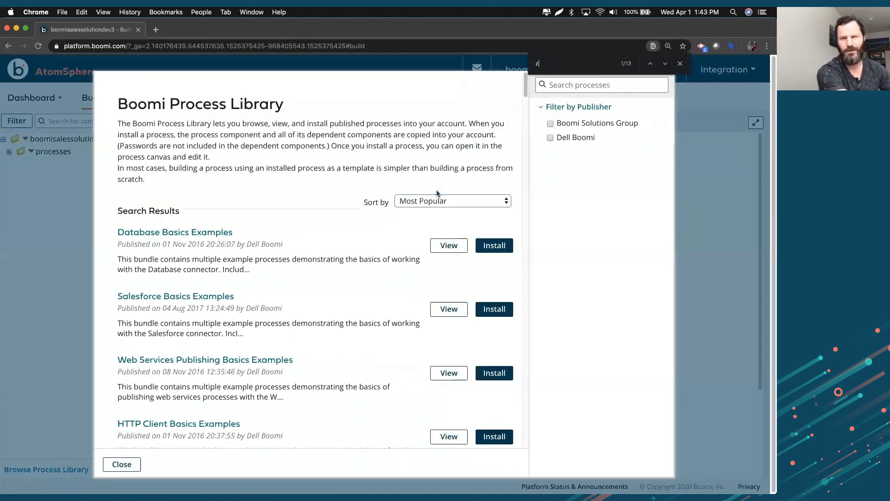
pyautogui.write('ip')
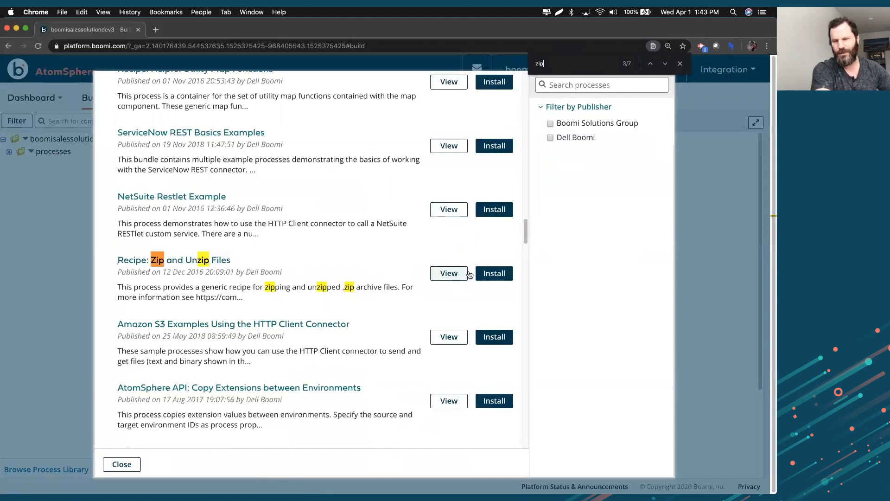
pyautogui.click(493, 273)
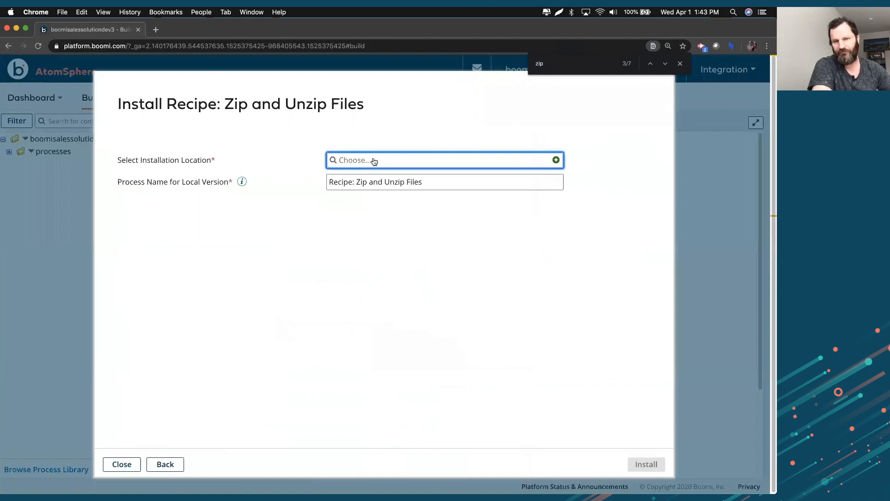
# Create a top-level 'zip files' folder as the recipe's installation location.
pyautogui.click(444, 160)
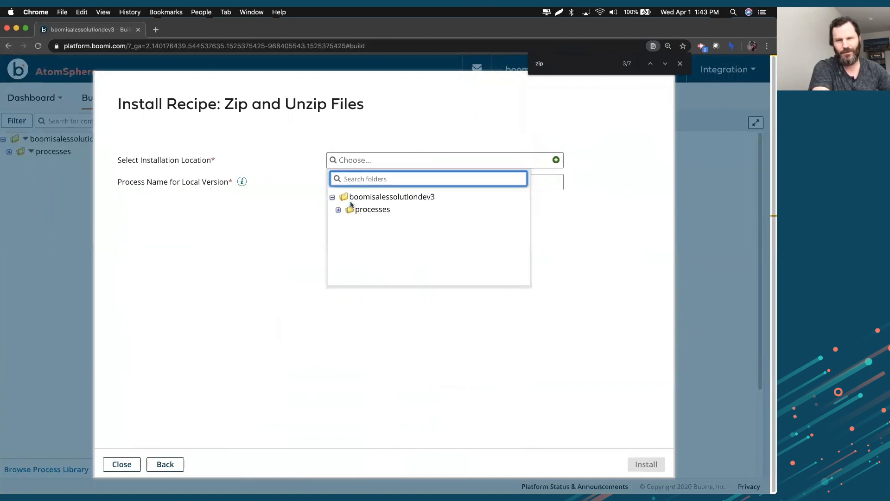
pyautogui.click(555, 160)
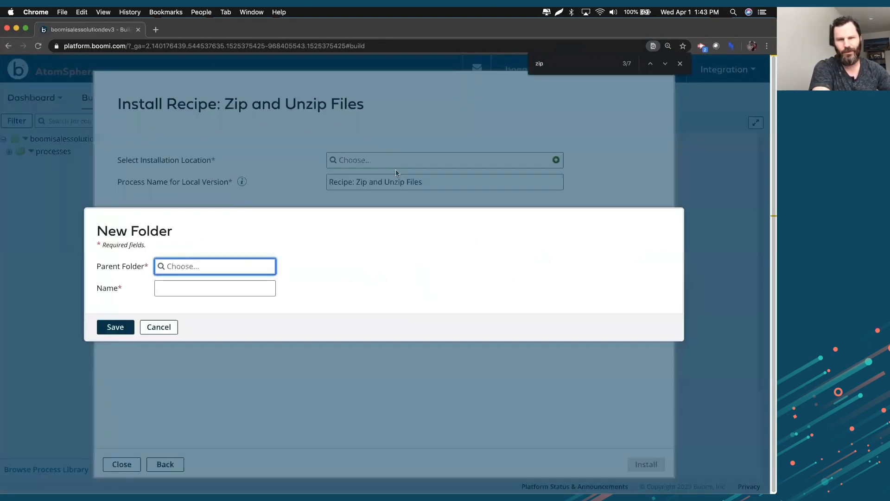
pyautogui.click(214, 266)
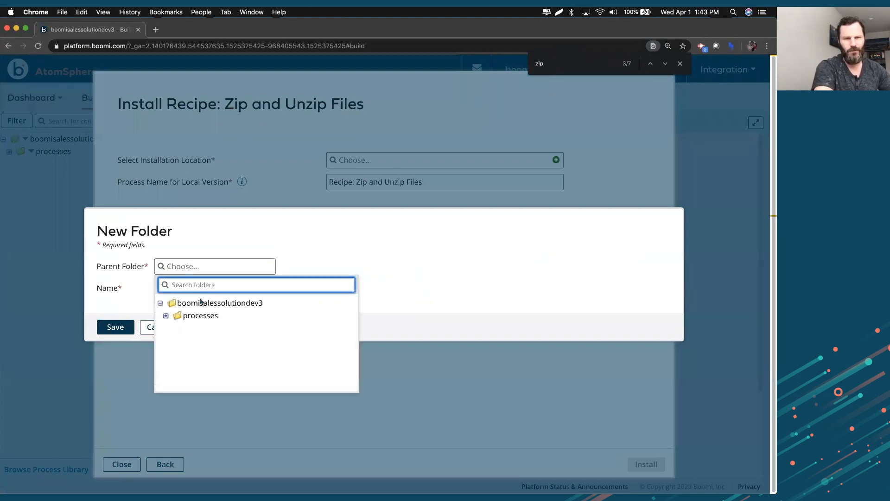
pyautogui.click(219, 303)
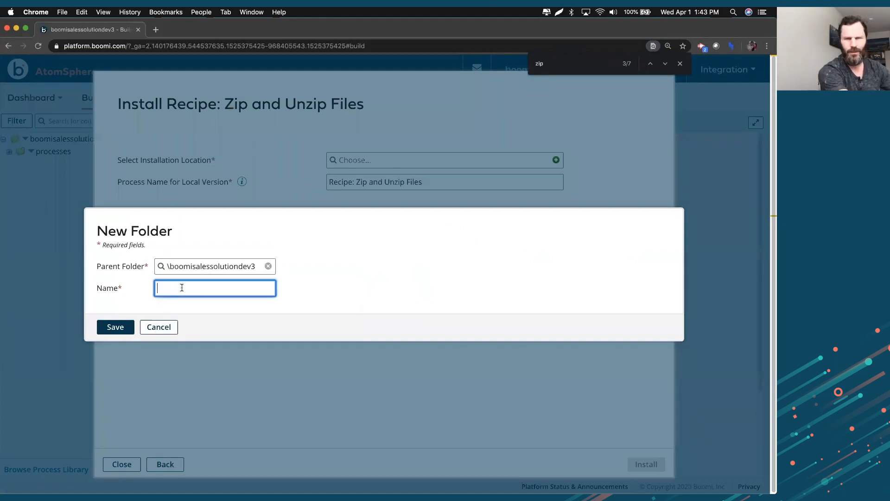
pyautogui.write('zip fil')
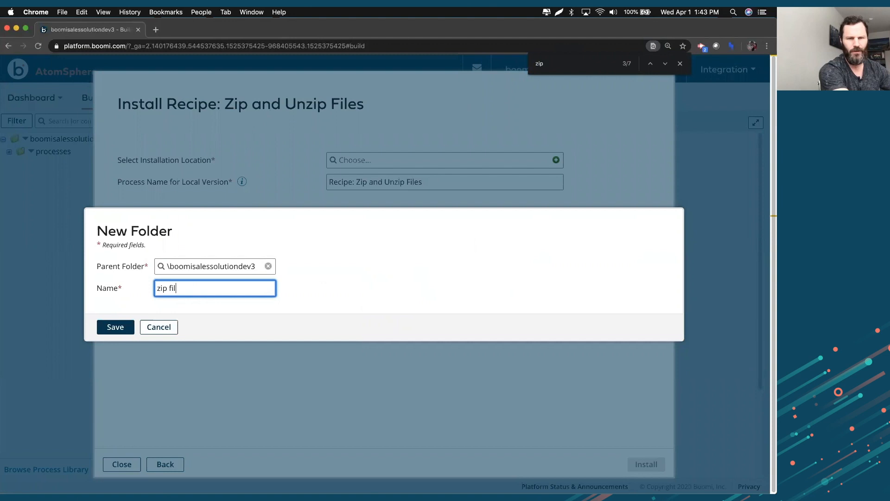
pyautogui.click(115, 326)
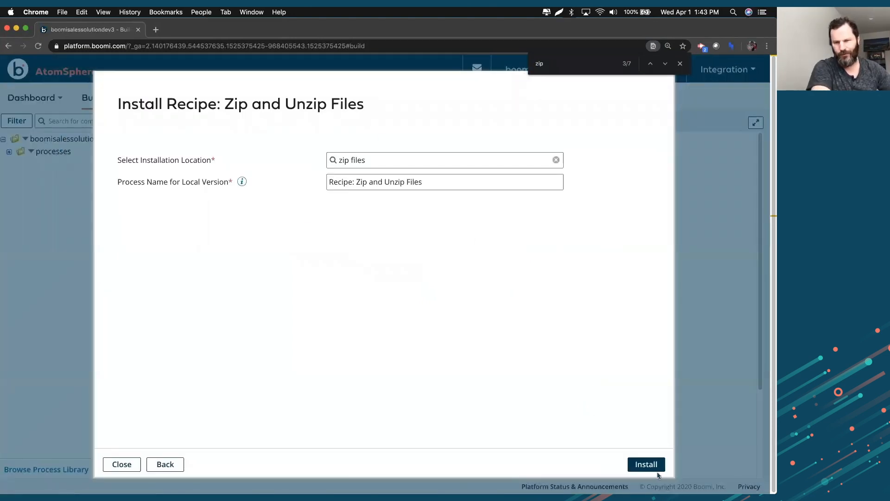
# Install the recipe into 'zip files' and open the installed process.
pyautogui.click(645, 463)
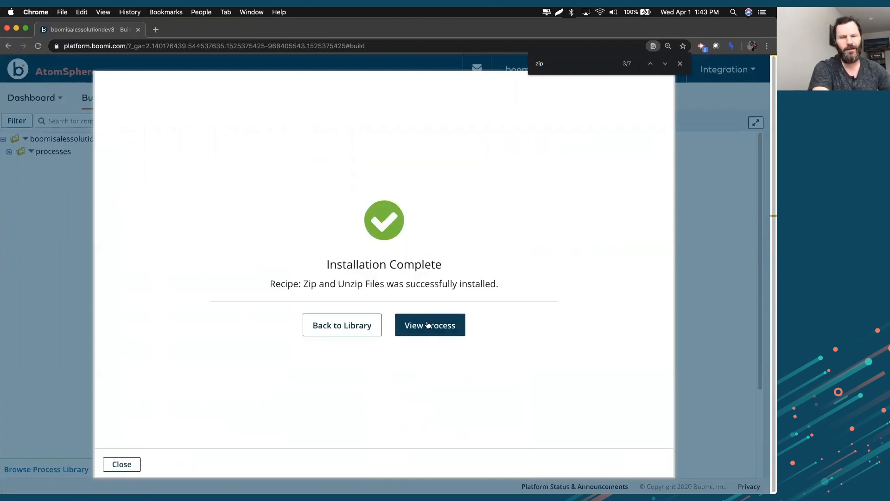
pyautogui.click(429, 324)
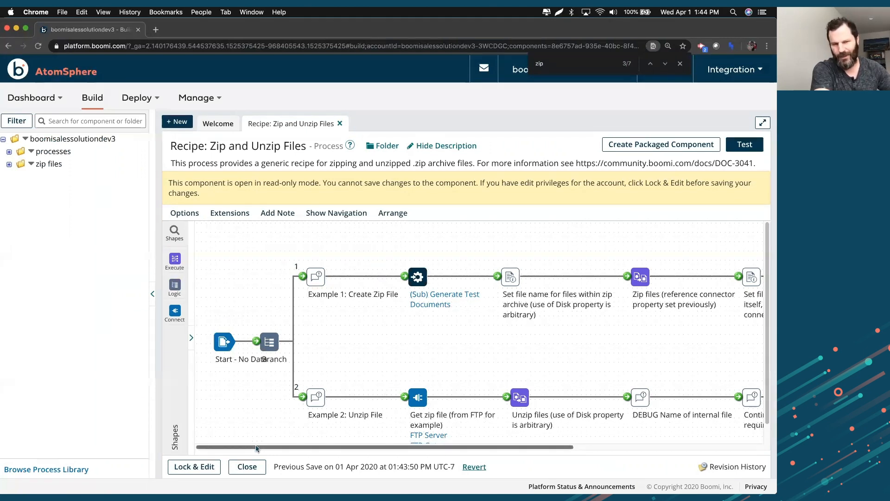
pyautogui.moveTo(230, 403)
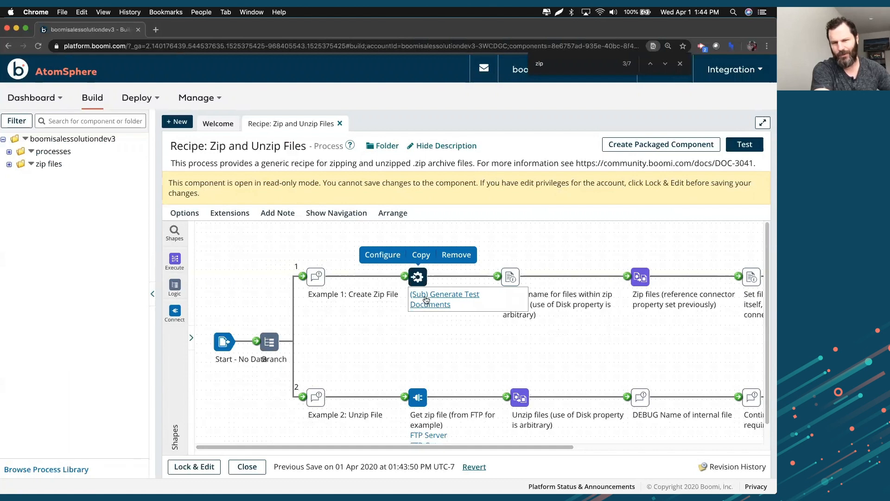
# Inspect the Generate Test Documents subprocess, then browse the connector shapes list.
pyautogui.click(444, 299)
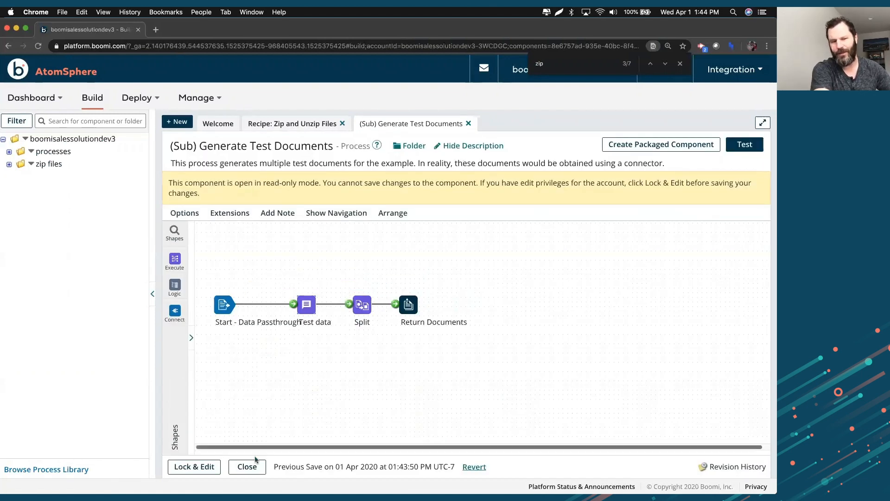
pyautogui.moveTo(259, 460)
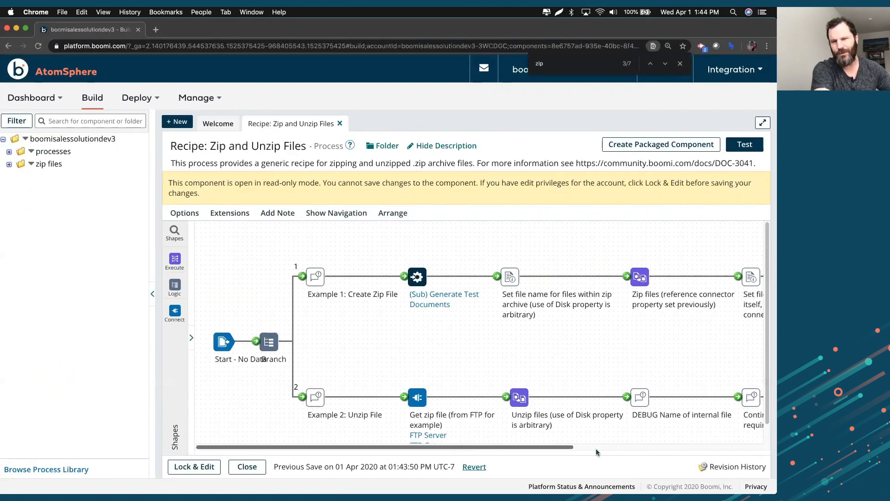
pyautogui.hscroll(3)
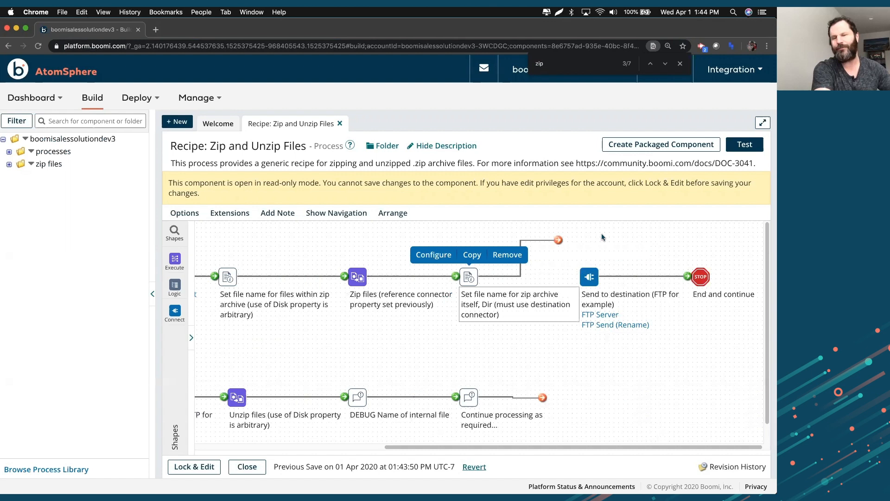
pyautogui.moveTo(519, 334)
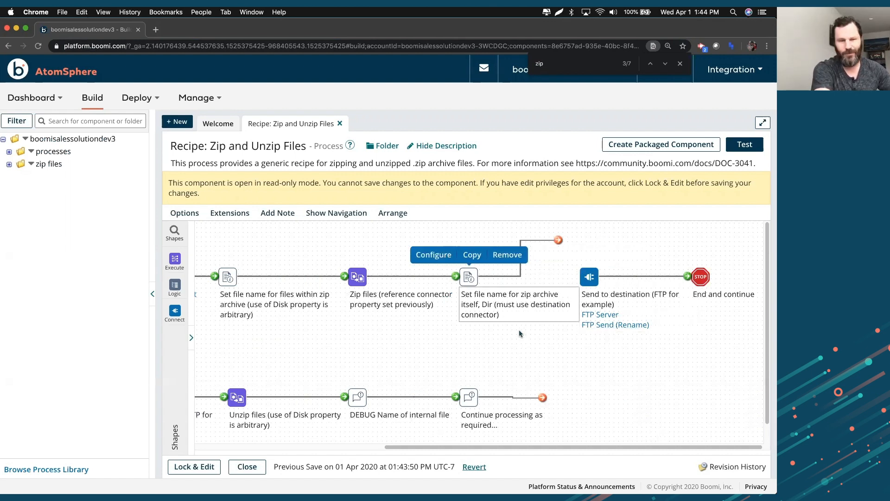
pyautogui.moveTo(589, 277)
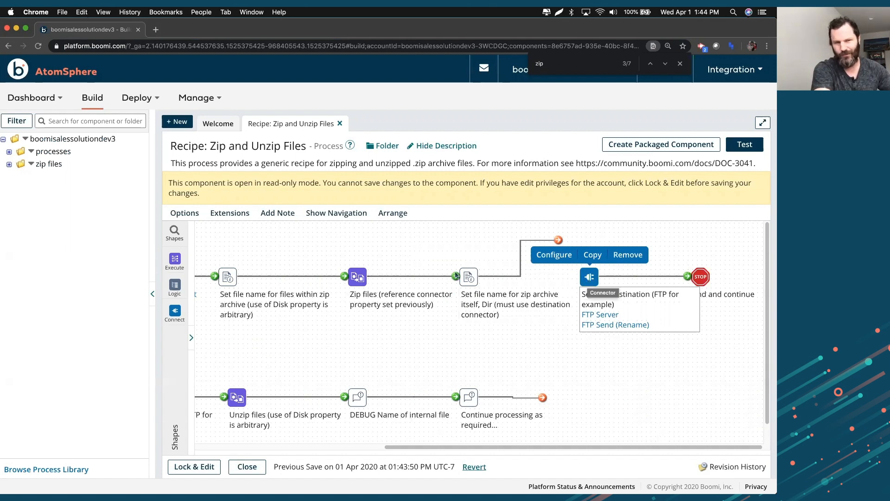
pyautogui.moveTo(557, 277)
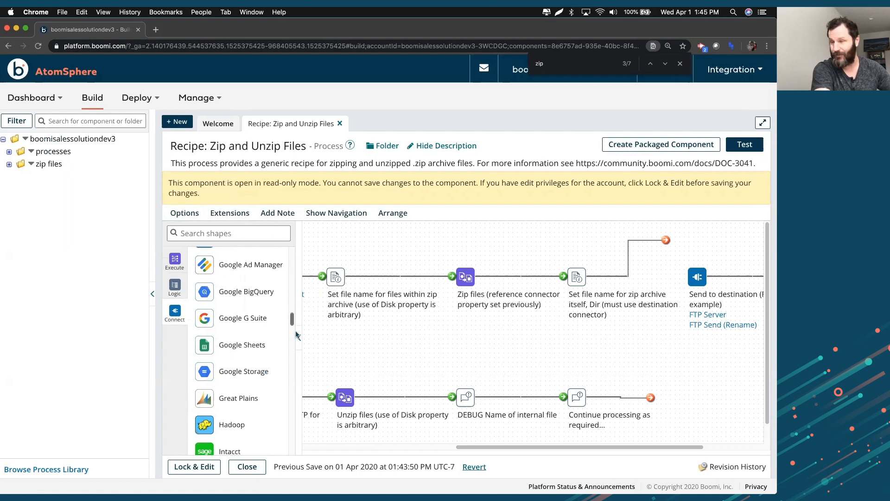
pyautogui.scroll(-3)
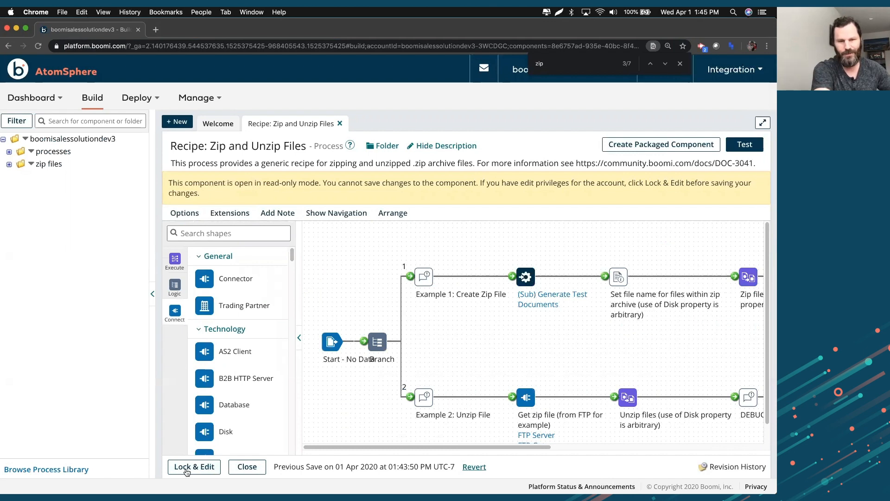
# Lock & Edit the recipe and run a test on Test Atom Cloud.
pyautogui.click(194, 466)
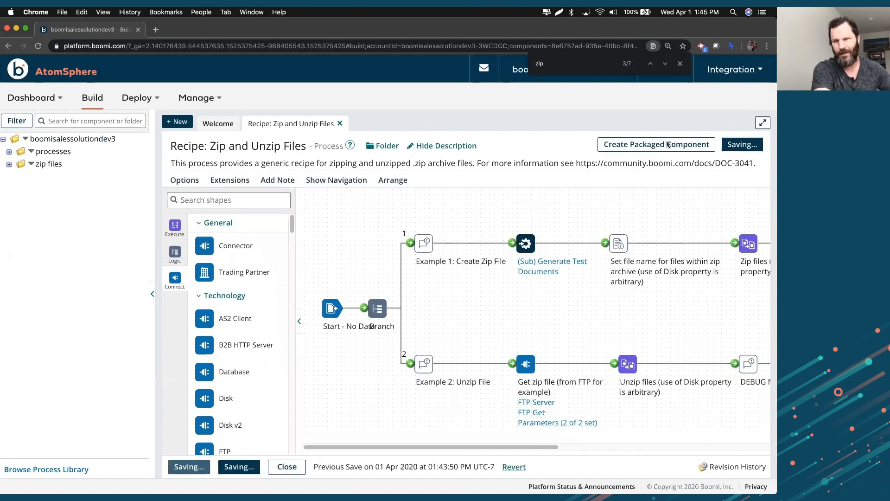
pyautogui.click(741, 145)
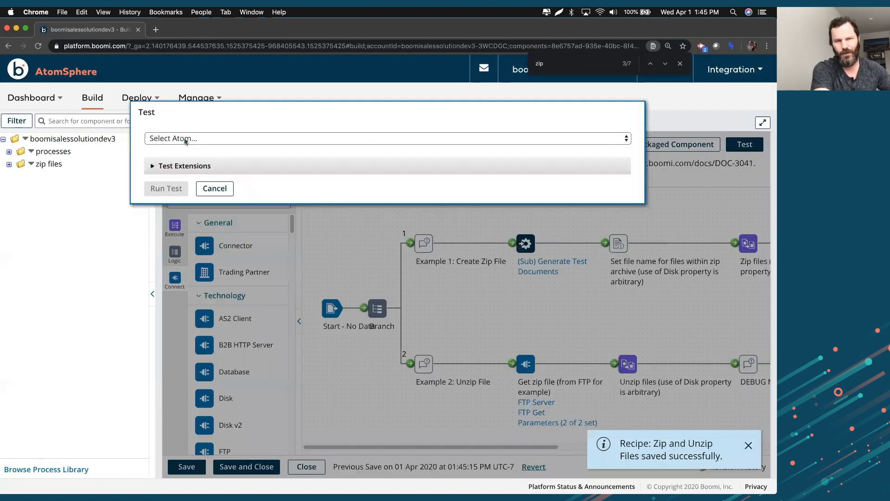
pyautogui.click(389, 138)
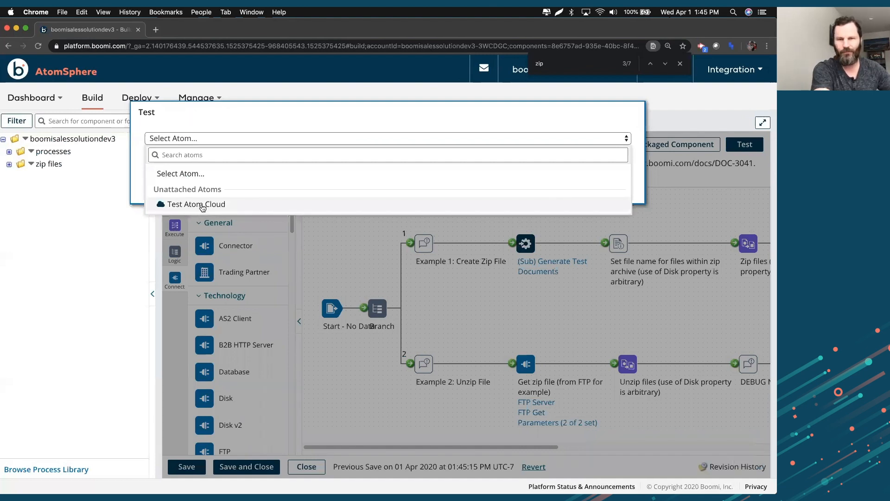
pyautogui.click(196, 204)
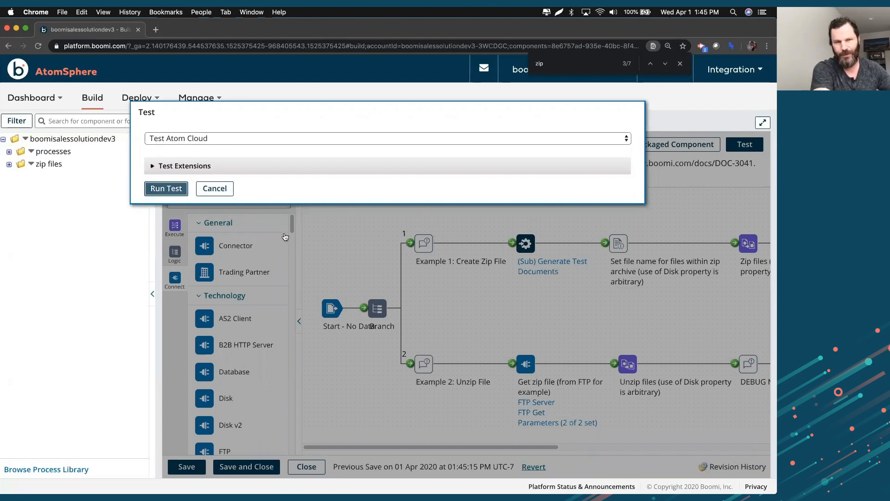
pyautogui.click(165, 188)
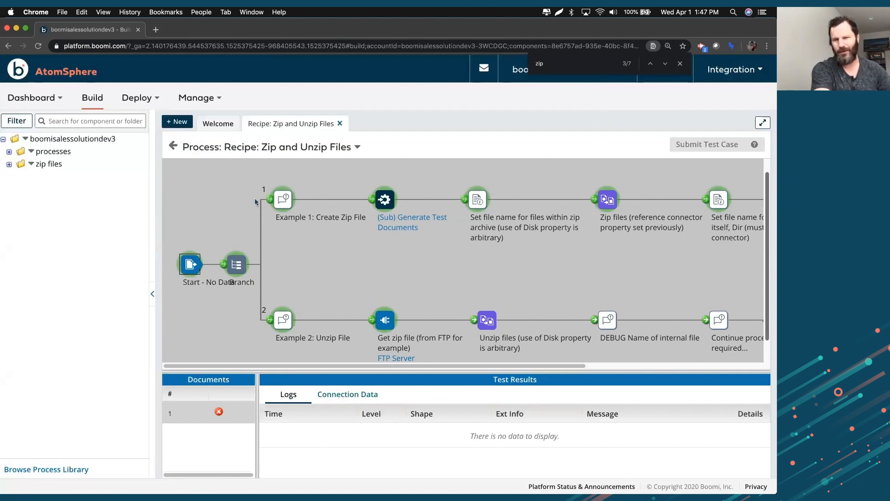
pyautogui.moveTo(496, 187)
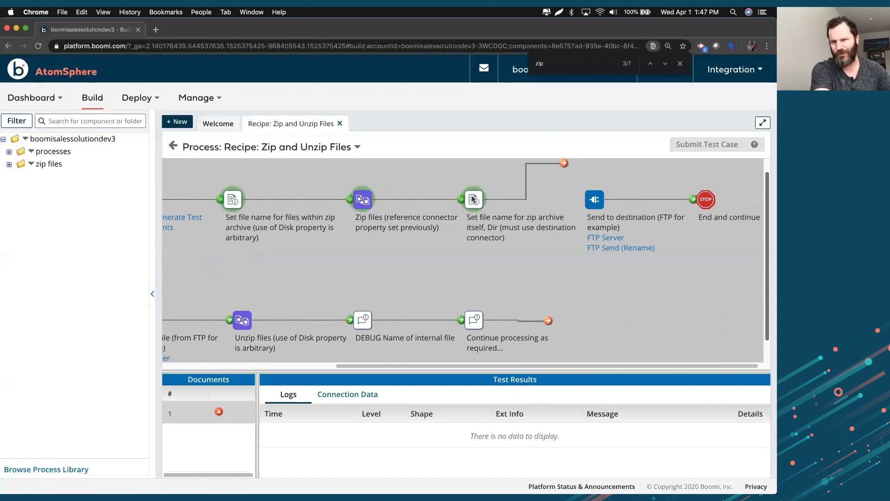
# Review the zip archive step's logs and the zipped document's contents.
pyautogui.click(474, 199)
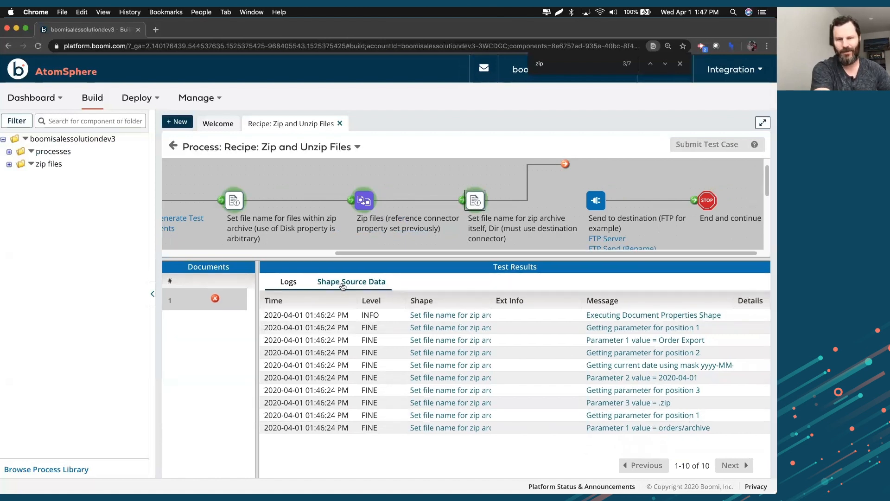
pyautogui.moveTo(347, 291)
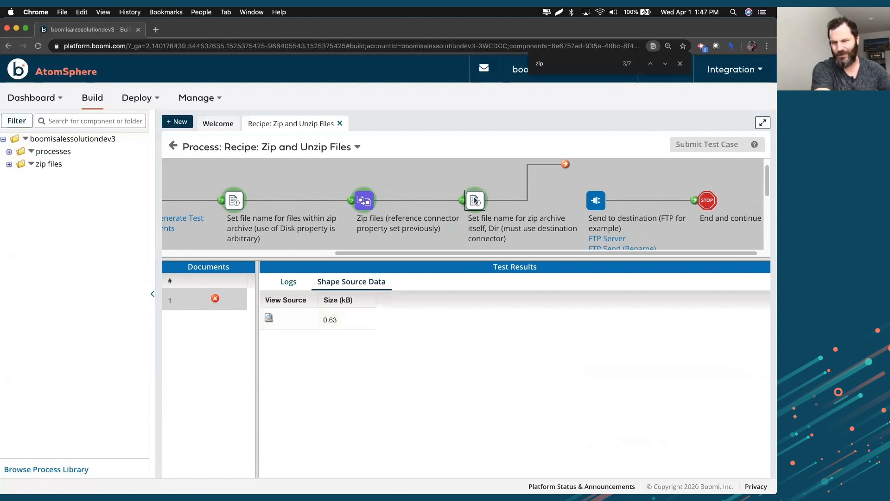
pyautogui.click(268, 318)
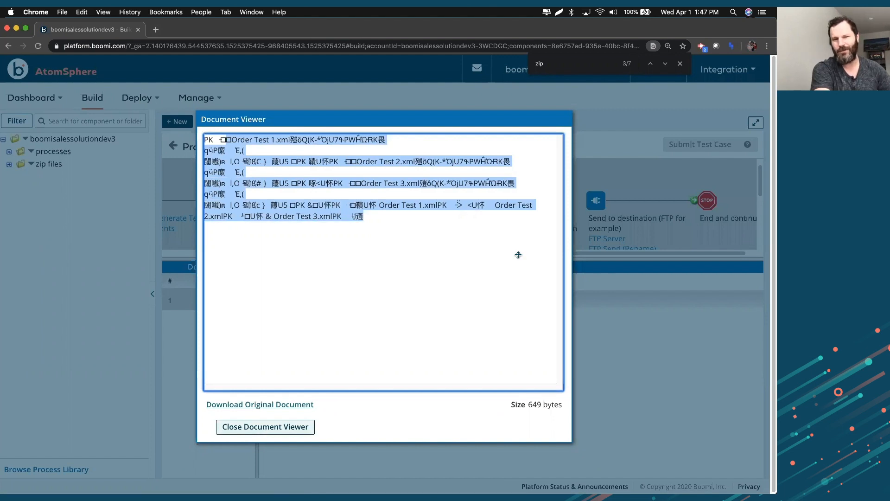
pyautogui.click(265, 427)
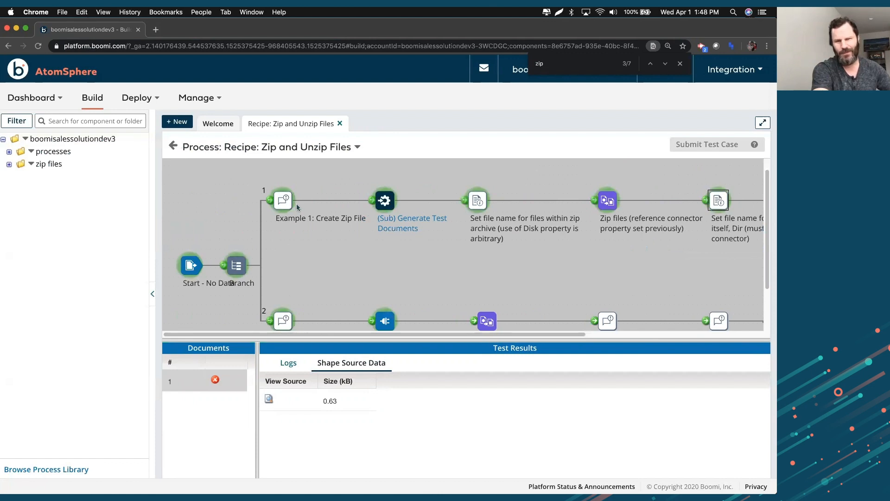
# Inspect the Generate Test Documents subprocess results and its three returned documents, then go back.
pyautogui.click(384, 199)
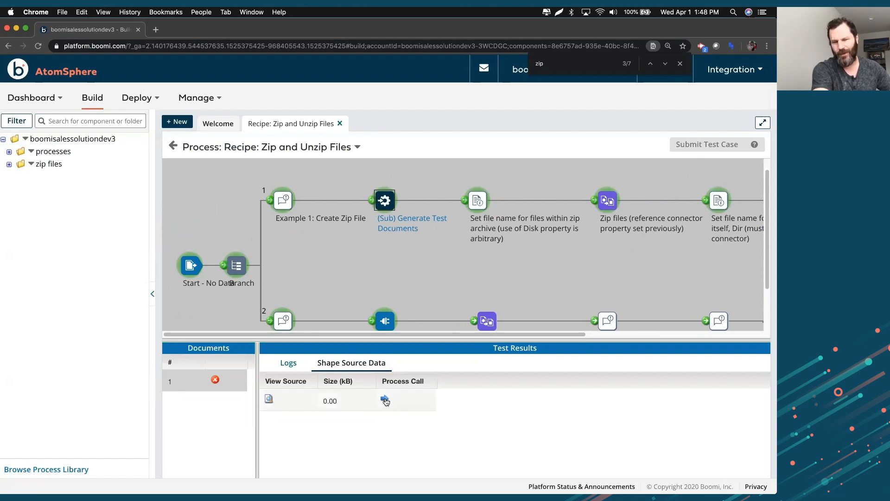
pyautogui.click(385, 400)
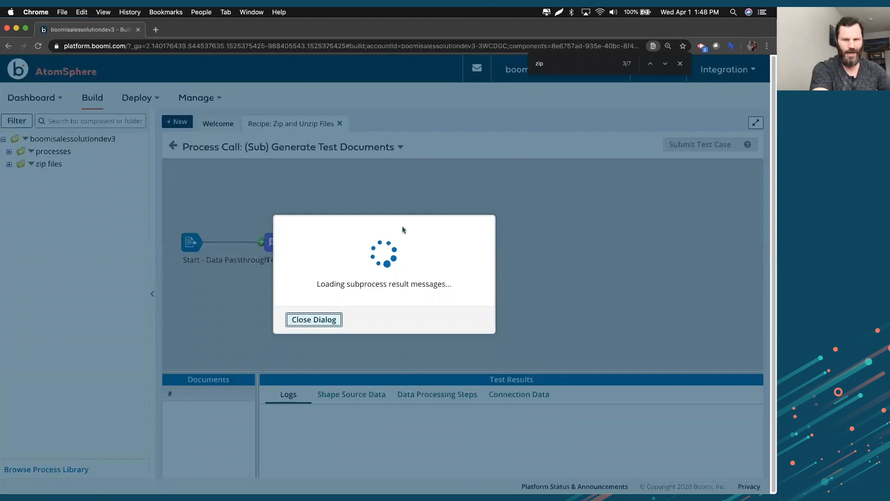
pyautogui.click(314, 319)
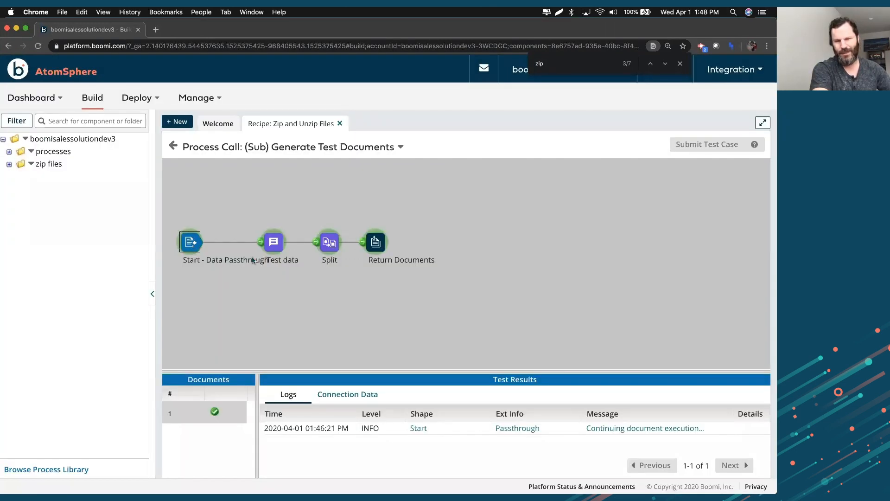
pyautogui.click(273, 241)
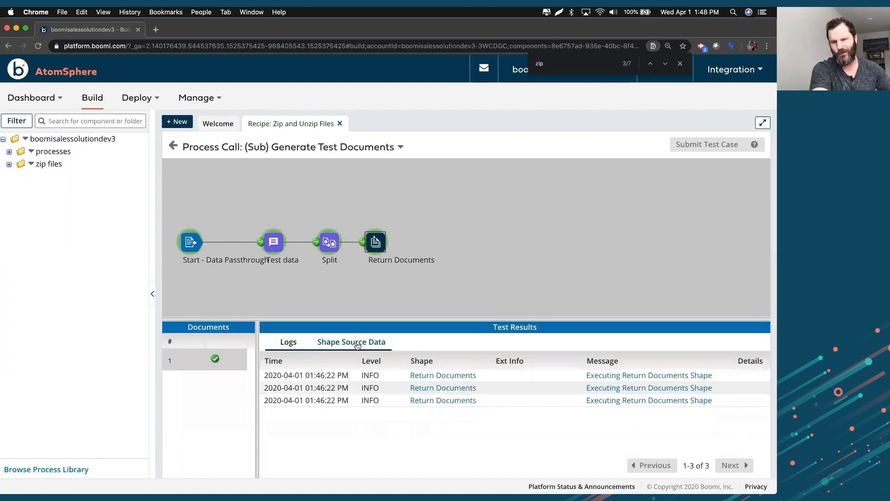
pyautogui.click(351, 341)
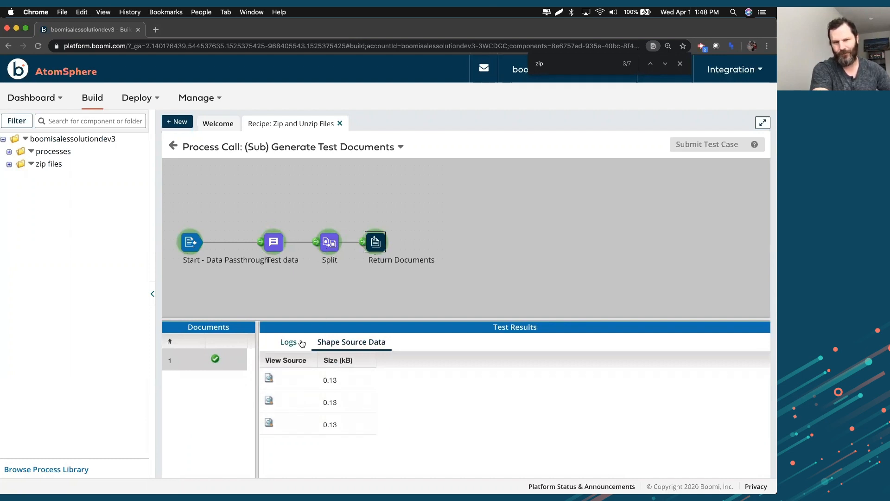
pyautogui.click(288, 341)
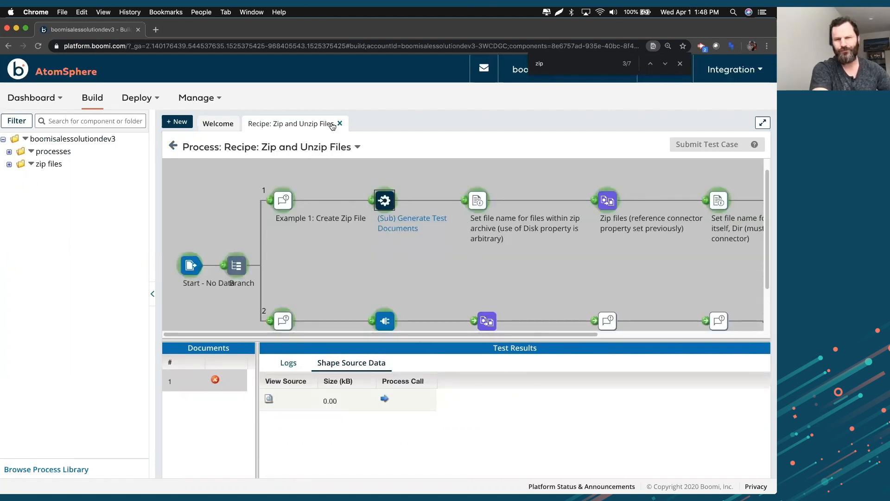
pyautogui.moveTo(251, 194)
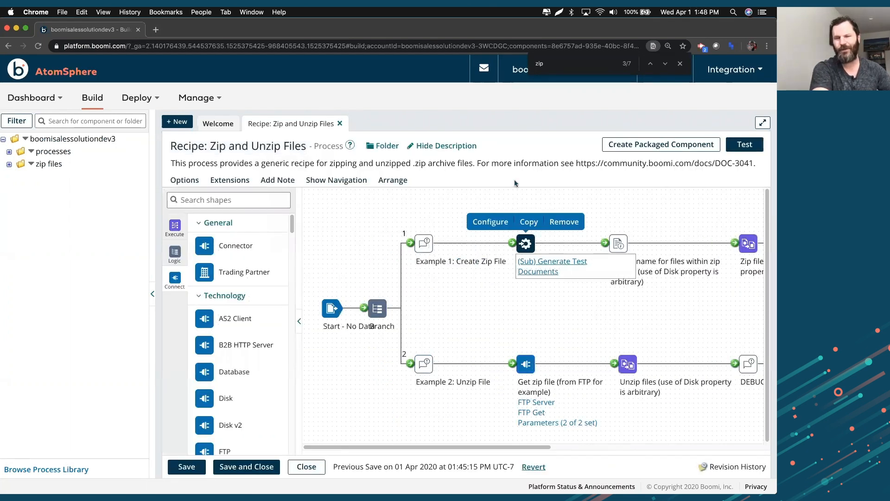
pyautogui.moveTo(351, 301)
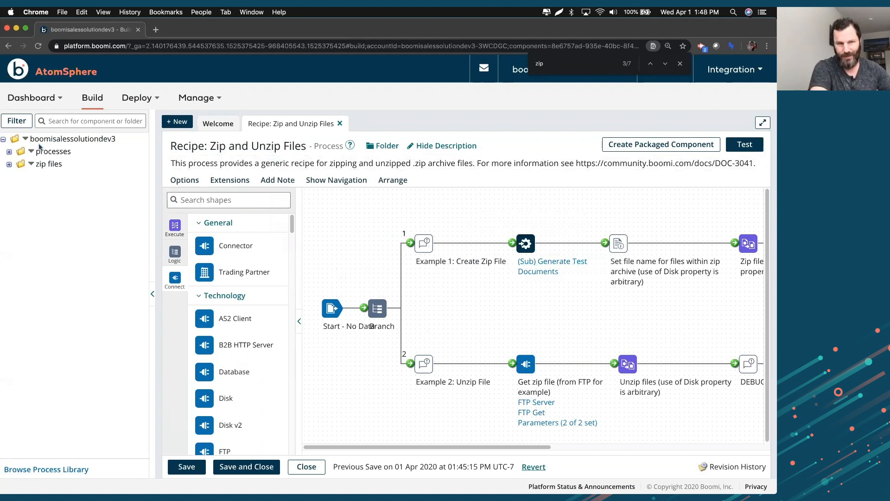
pyautogui.moveTo(349, 233)
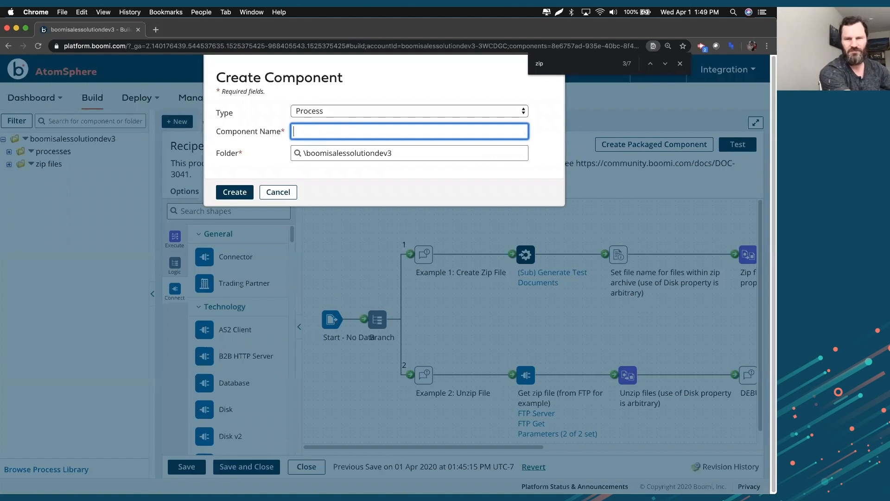
# Create a new process component named 'just testing shapes'.
pyautogui.write('just testing shapes')
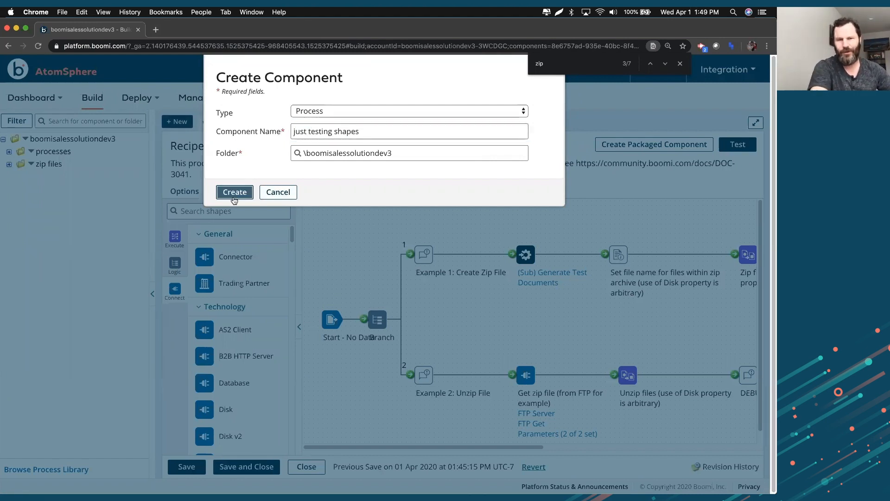
pyautogui.click(233, 192)
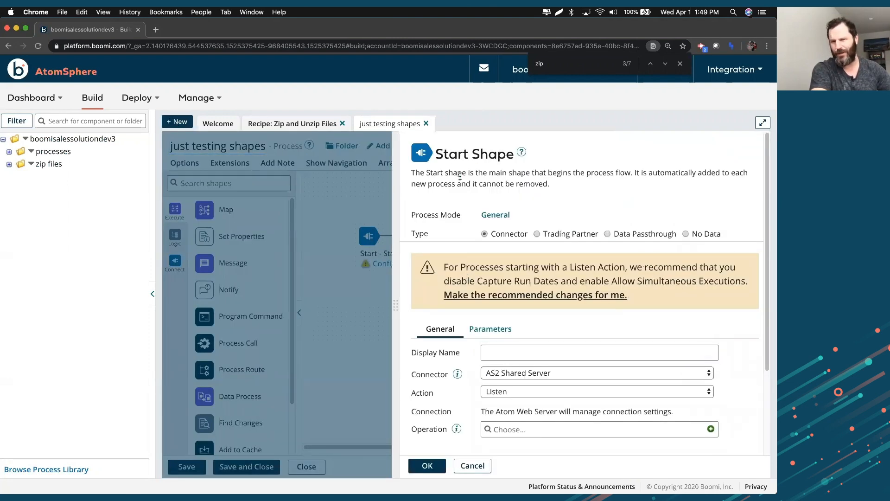
pyautogui.moveTo(607, 226)
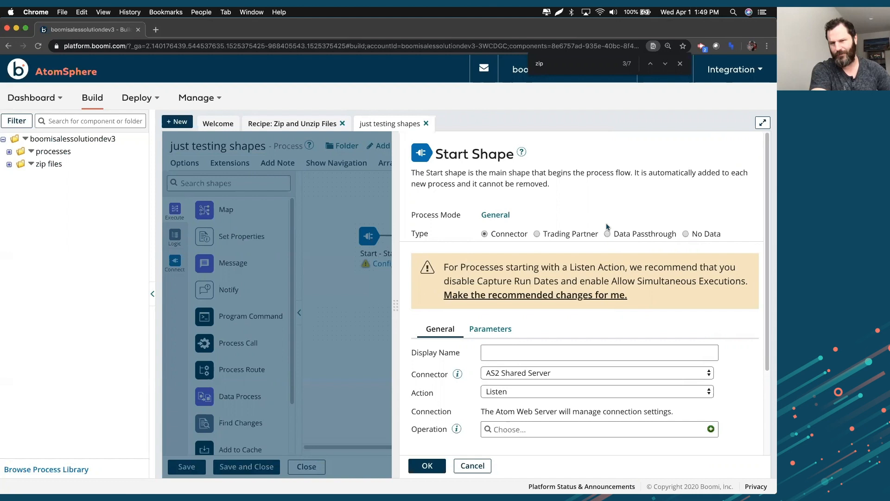
pyautogui.moveTo(496, 243)
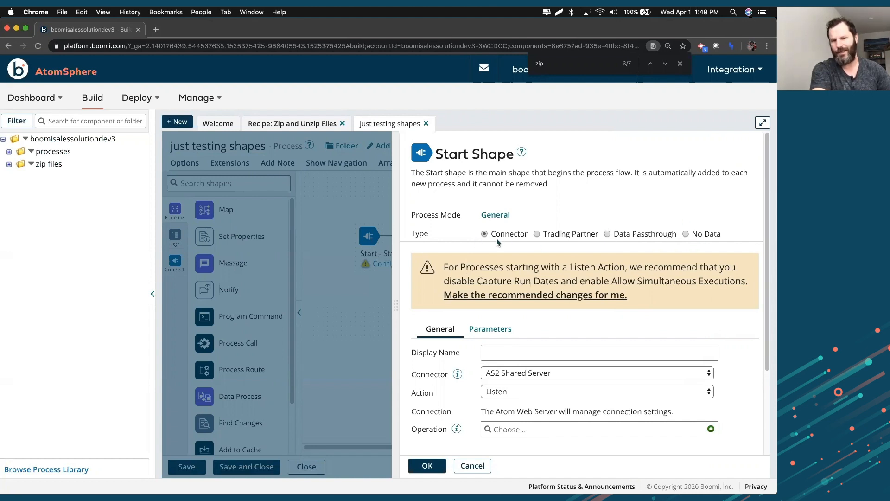
pyautogui.moveTo(475, 244)
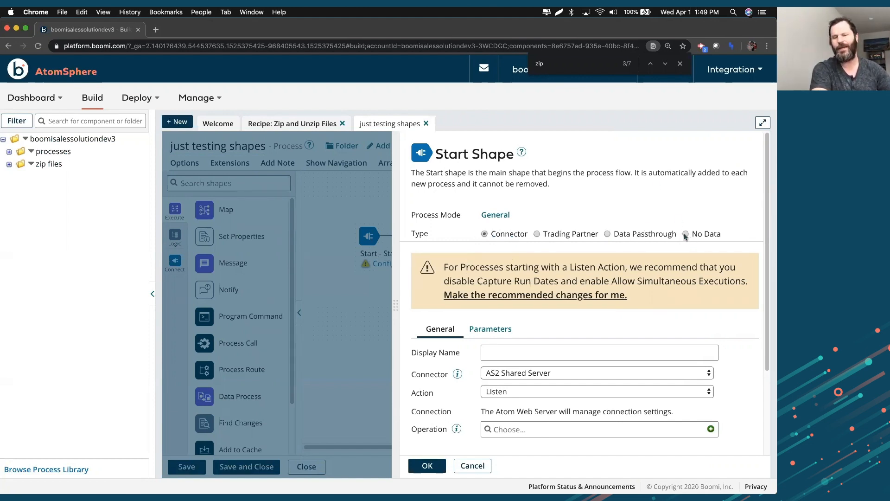
pyautogui.moveTo(685, 237)
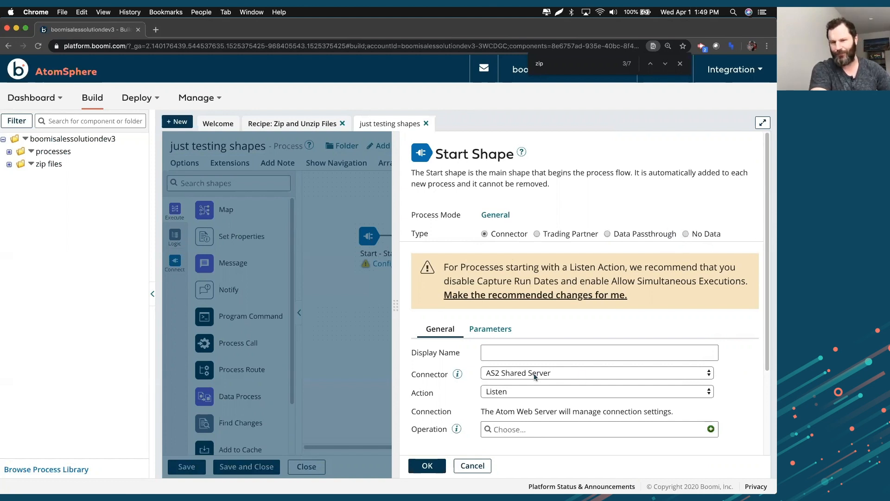
# Set the Start shape type to No Data and confirm.
pyautogui.click(597, 373)
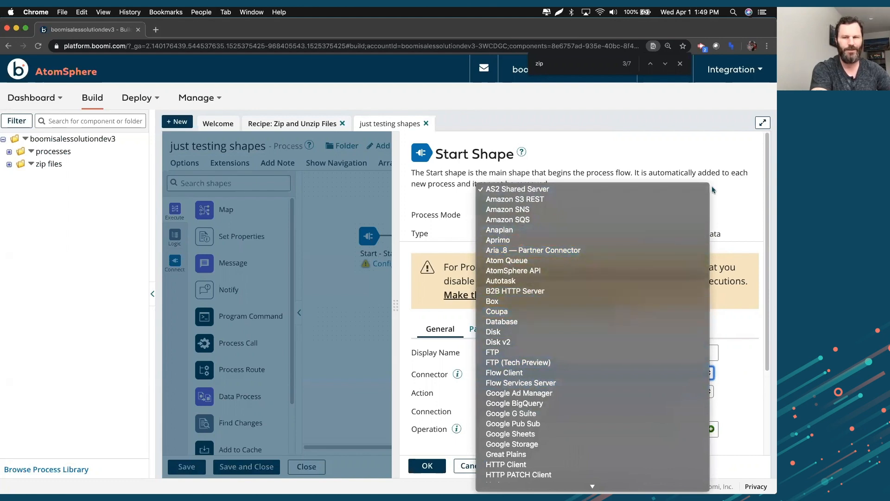
pyautogui.click(518, 189)
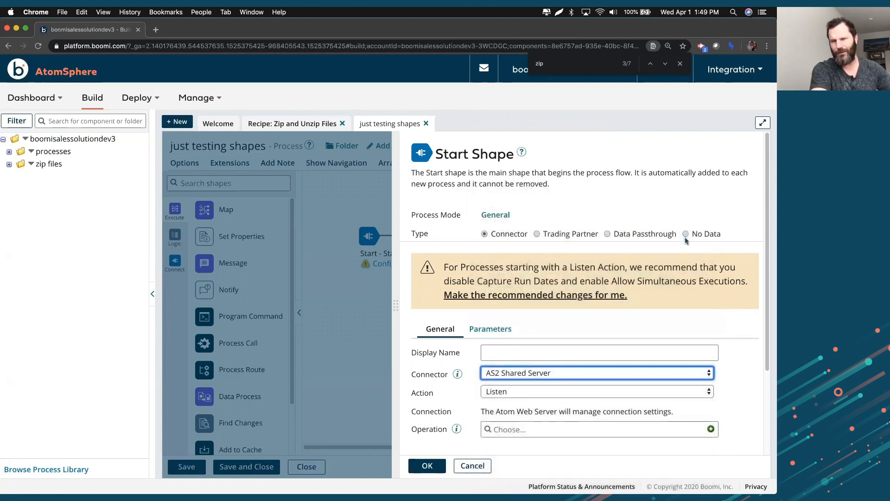
pyautogui.click(686, 233)
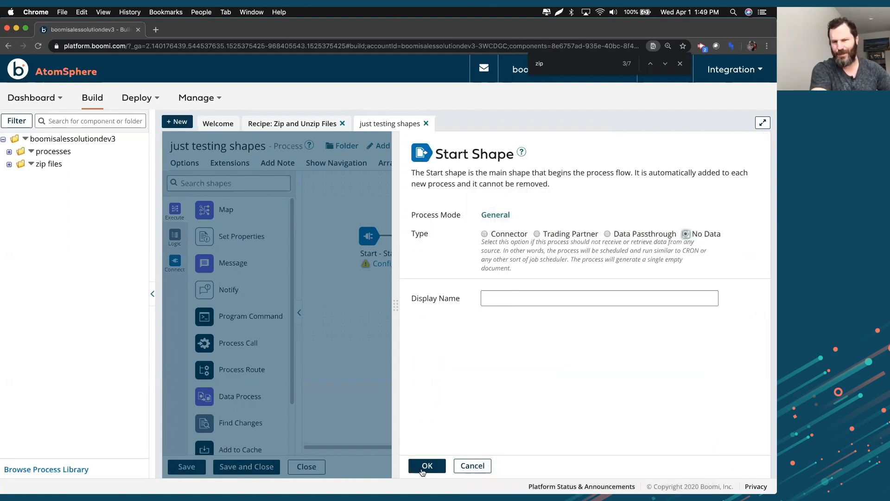
pyautogui.click(427, 465)
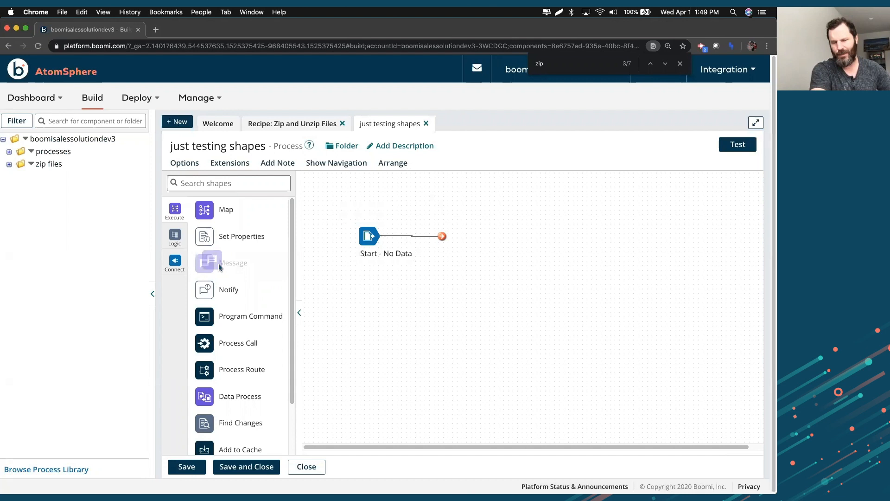
pyautogui.moveTo(493, 245)
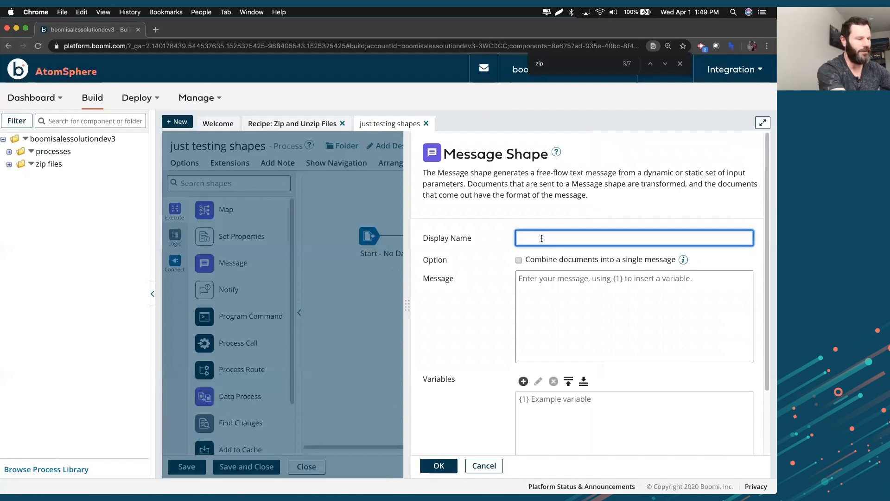
# Add a 'test data' Message step reading 'This is data coming through as test.'.
pyautogui.write('test data')
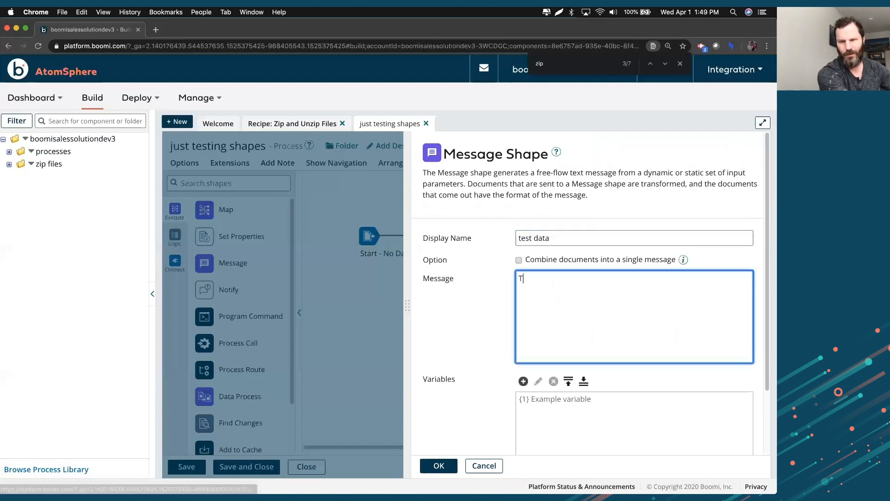
pyautogui.write('his is data coming thro')
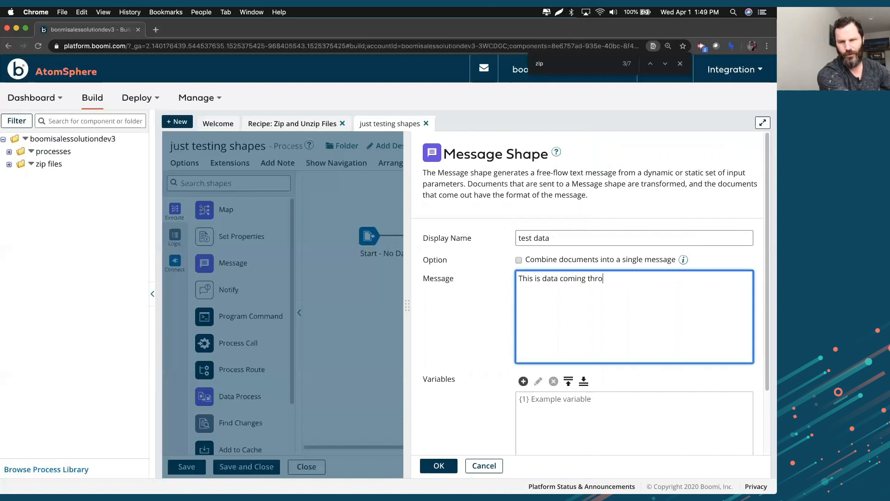
pyautogui.write('ugh as test')
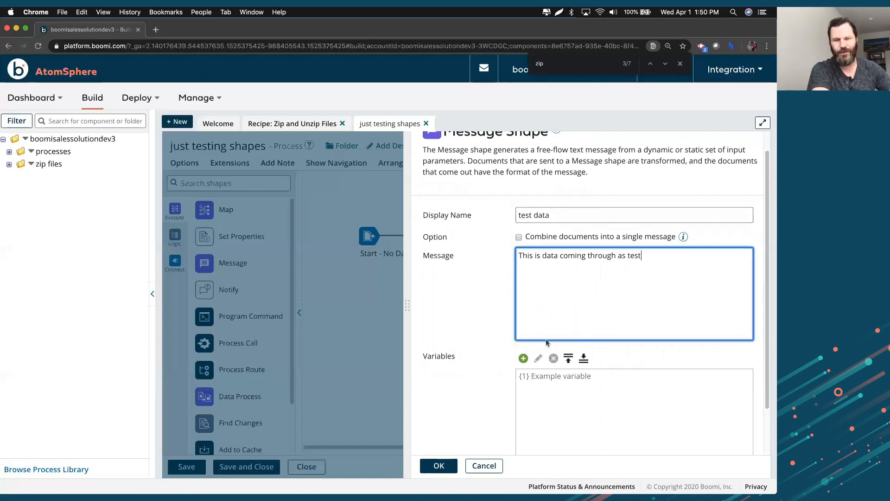
pyautogui.write('.')
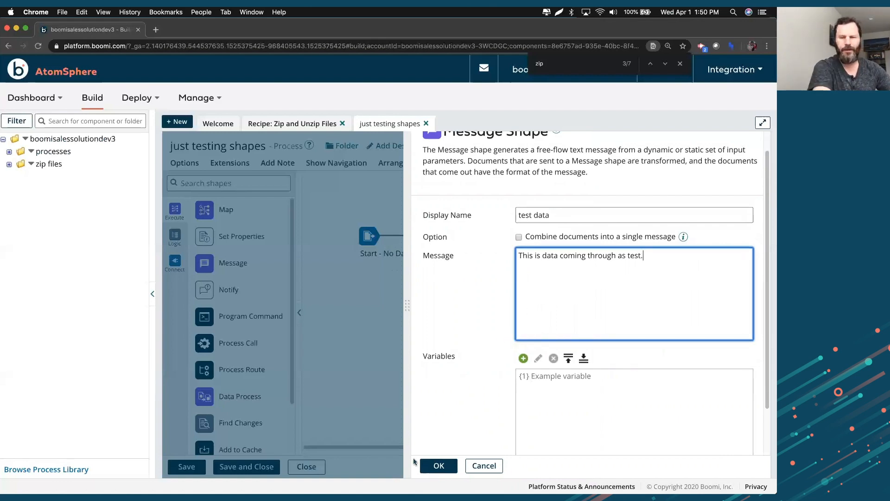
pyautogui.click(438, 466)
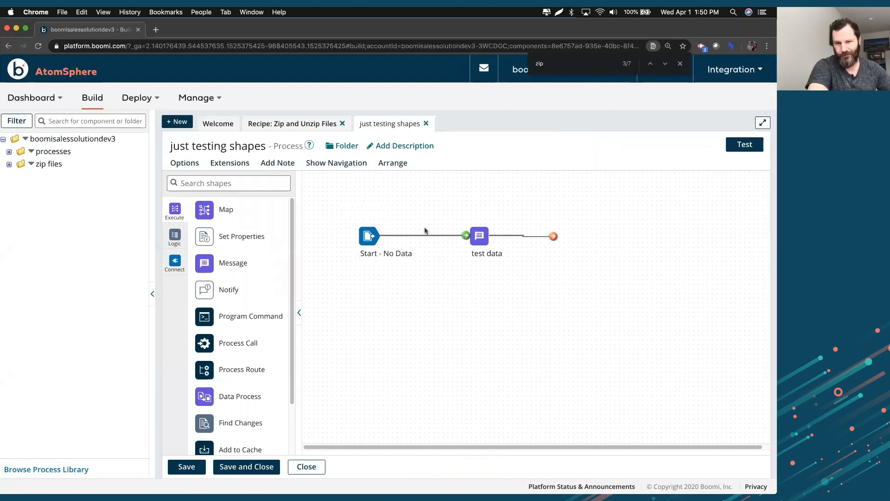
# Add an End and continue Stop step after test data and save the process.
pyautogui.click(479, 236)
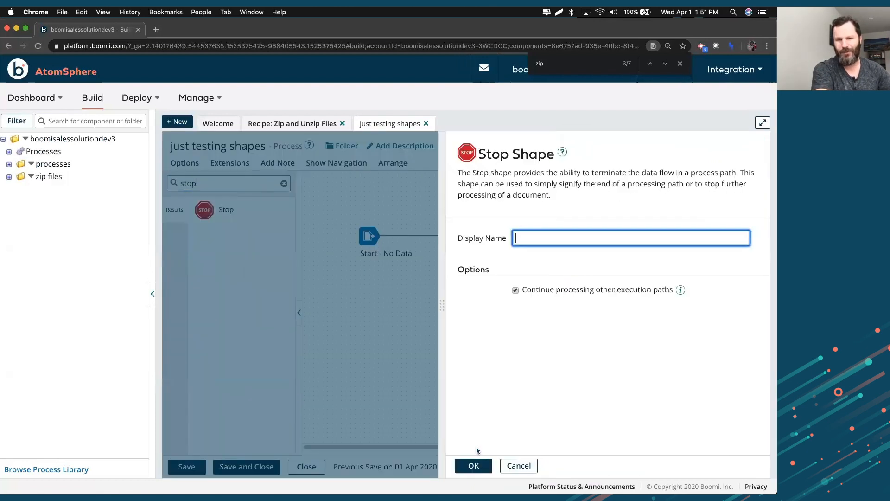
pyautogui.click(473, 465)
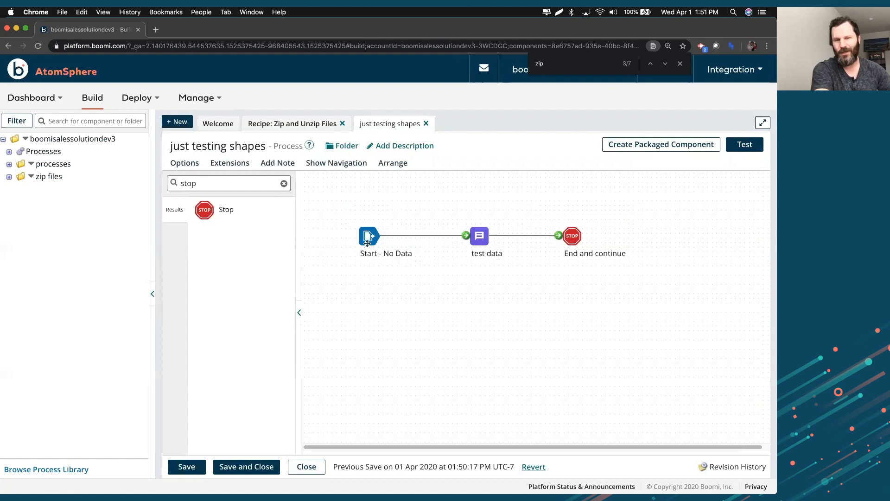
pyautogui.click(478, 236)
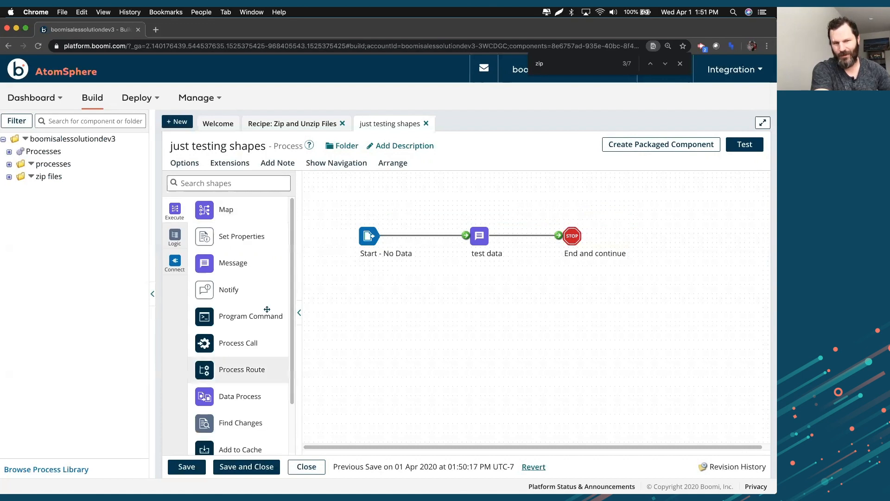
pyautogui.click(174, 263)
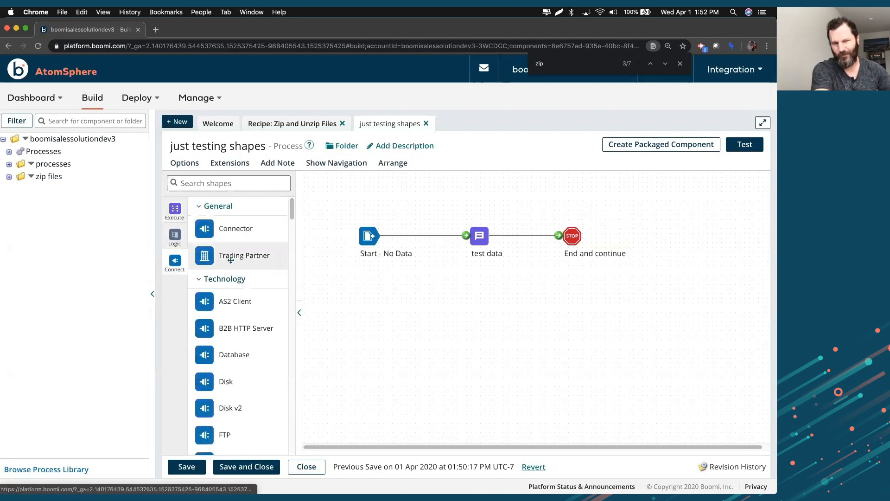
pyautogui.scroll(-3)
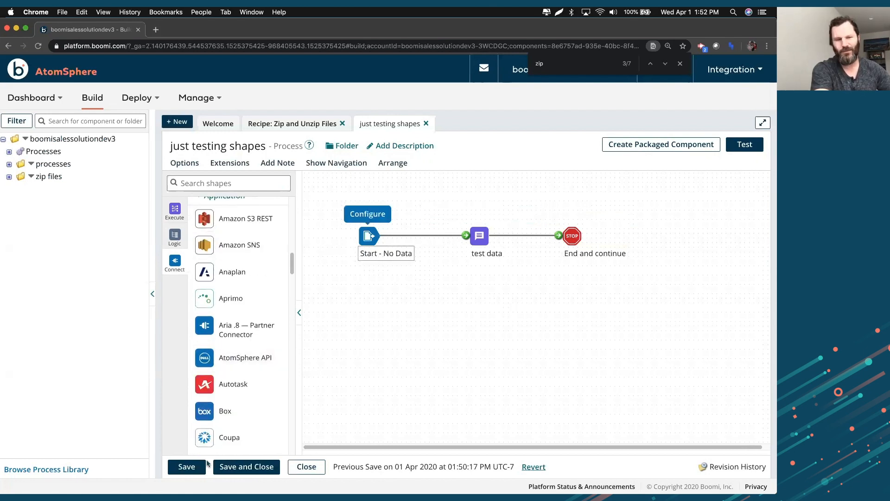
pyautogui.click(187, 466)
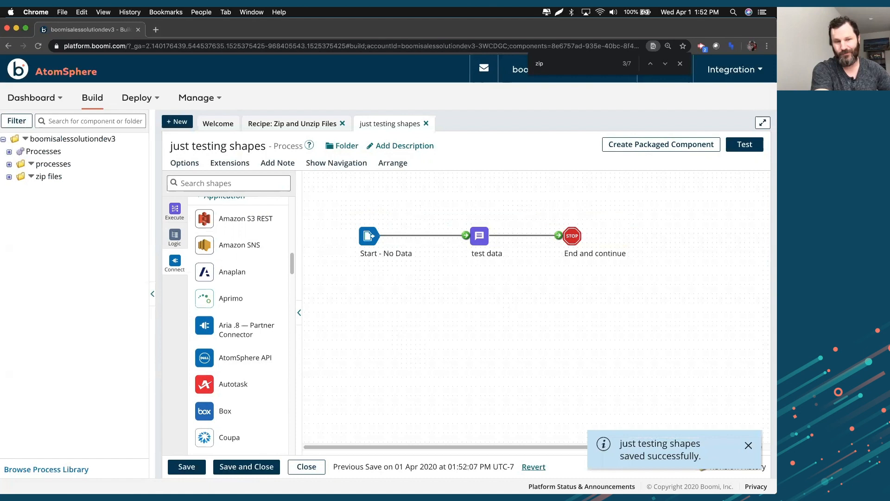
# Test-run 'just testing shapes' and view the Stop shape's document 'This is data coming through as test.'.
pyautogui.click(744, 144)
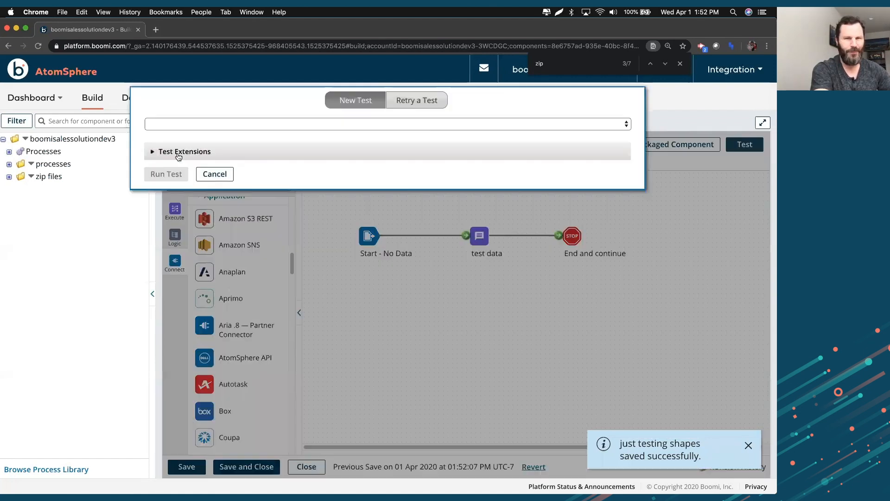
pyautogui.click(166, 174)
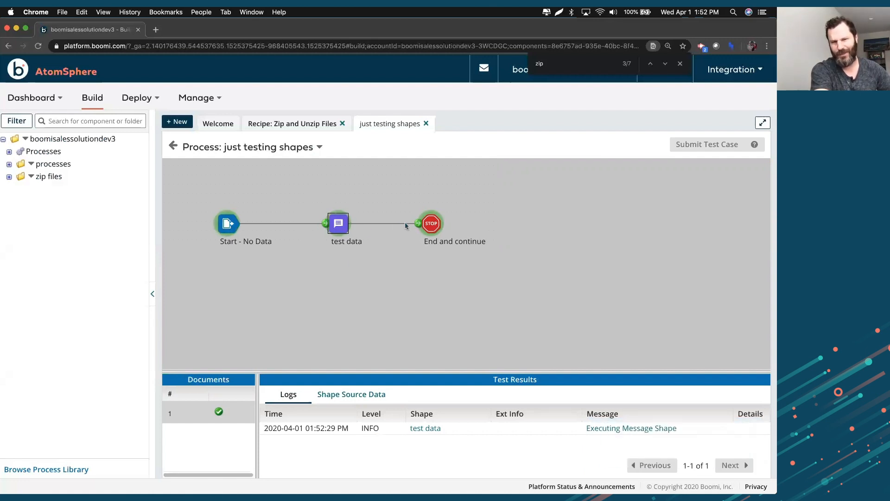
pyautogui.click(351, 394)
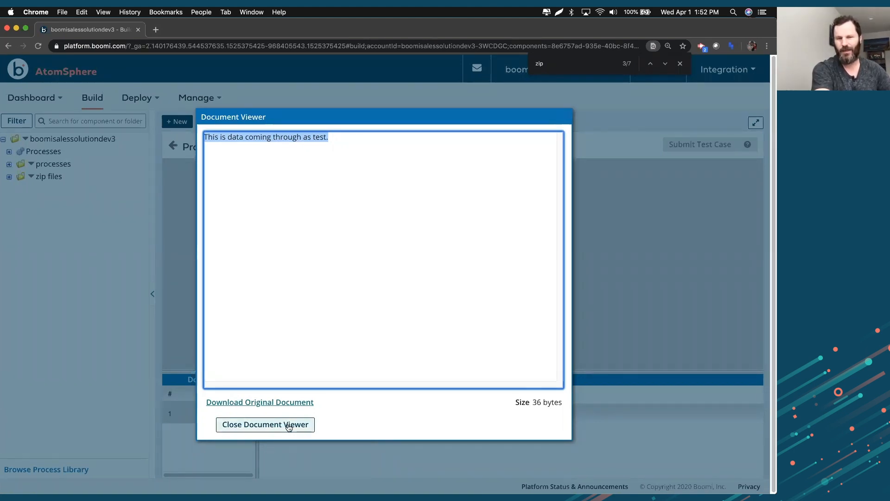
# Close the output document, review the test log, and browse the process library.
pyautogui.click(265, 425)
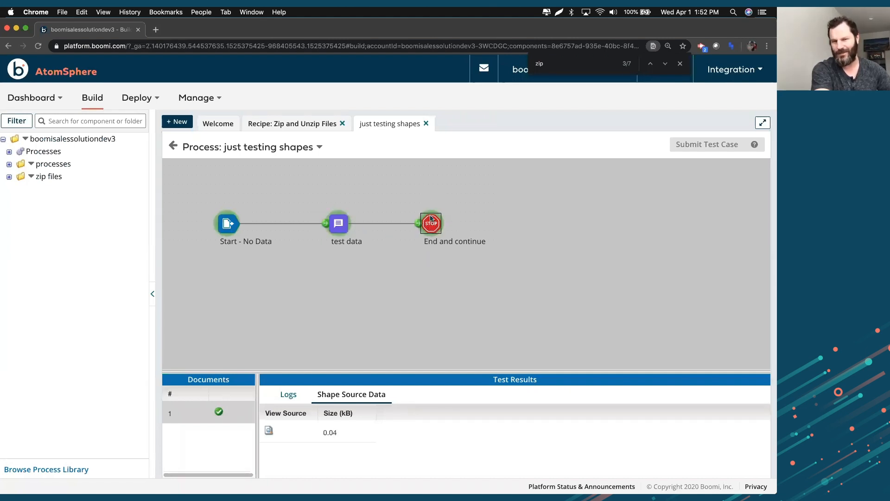
pyautogui.moveTo(483, 222)
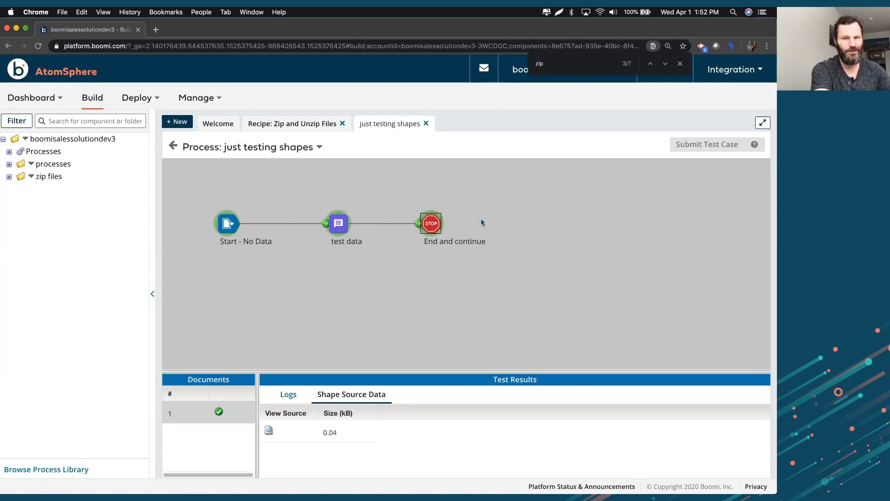
pyautogui.moveTo(288, 209)
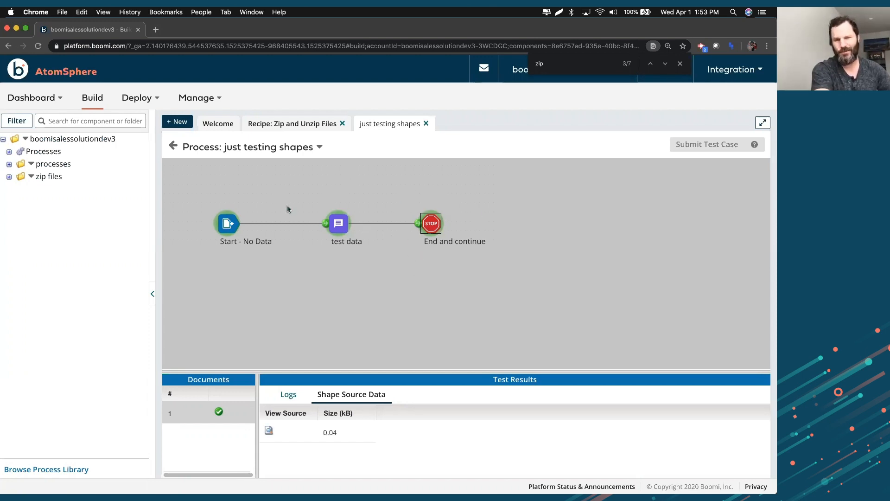
pyautogui.moveTo(340, 237)
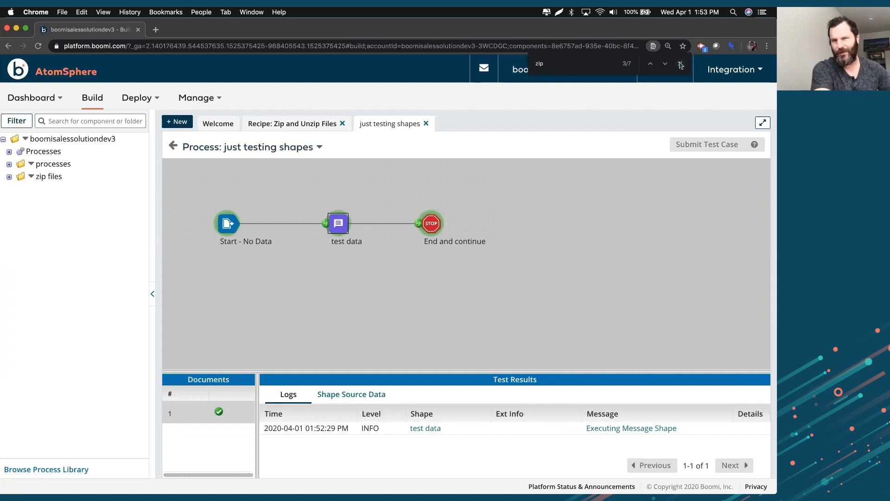
pyautogui.click(735, 69)
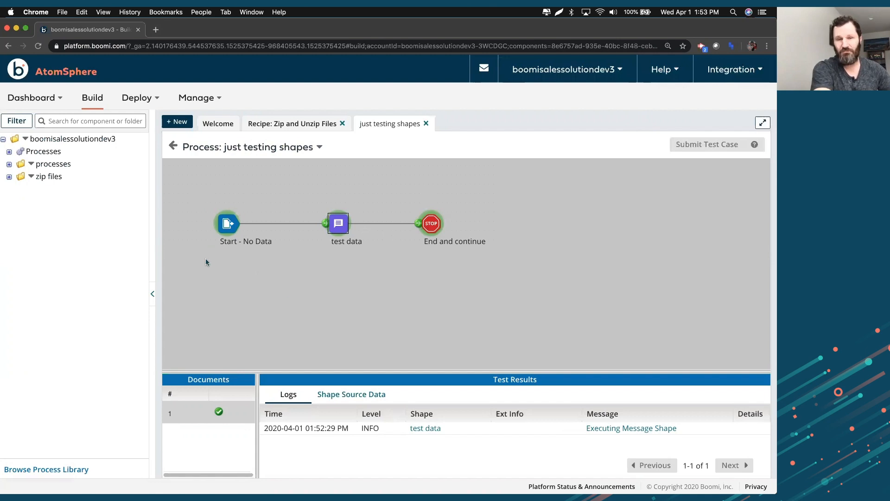
pyautogui.moveTo(199, 184)
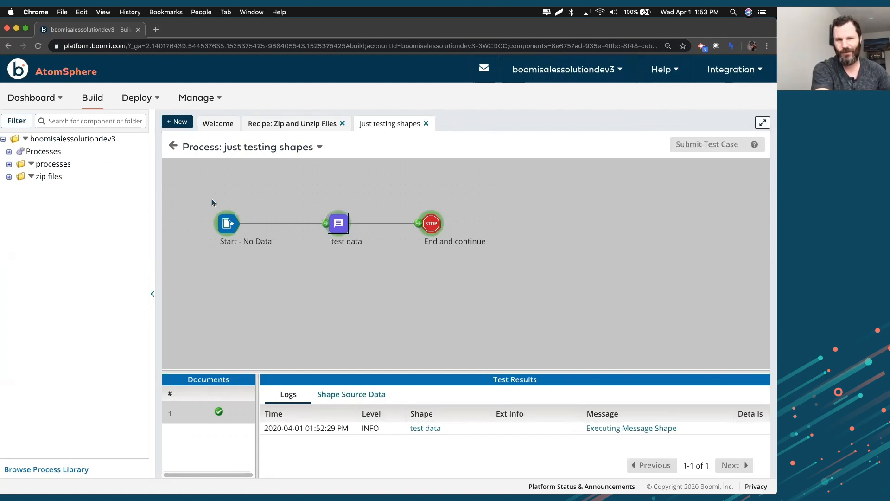
pyautogui.moveTo(64, 439)
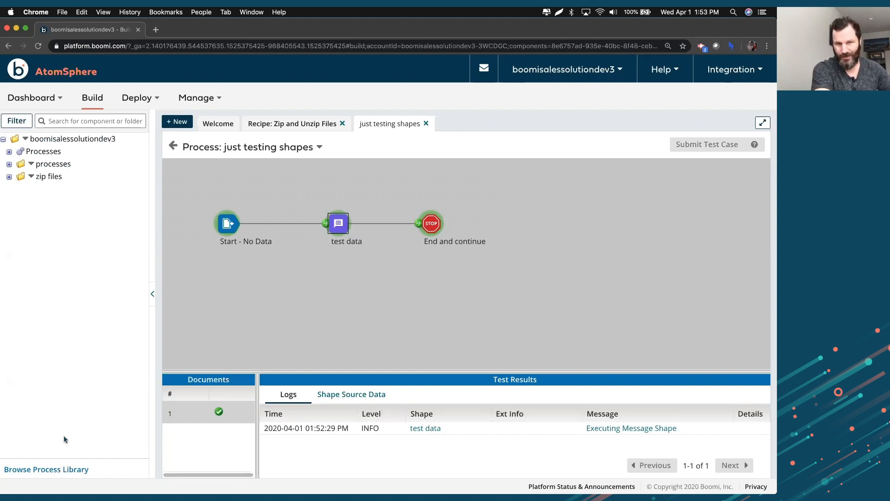
pyautogui.click(46, 468)
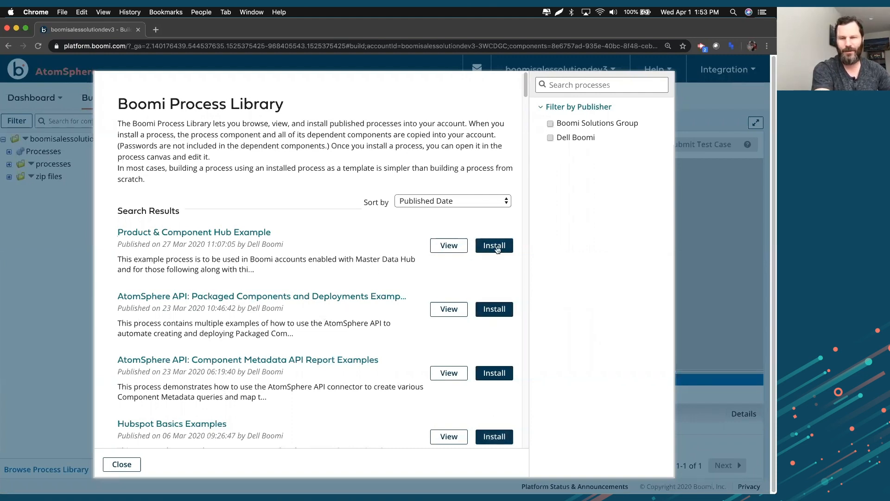
pyautogui.moveTo(114, 476)
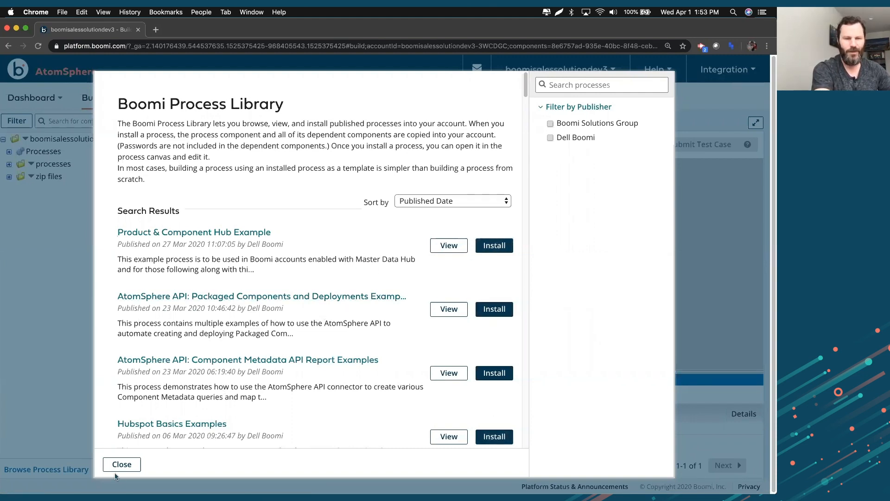
pyautogui.click(121, 464)
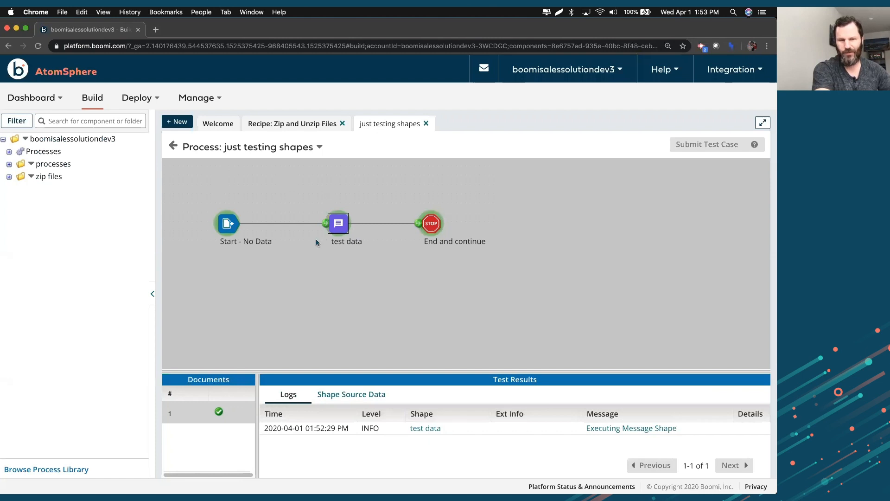